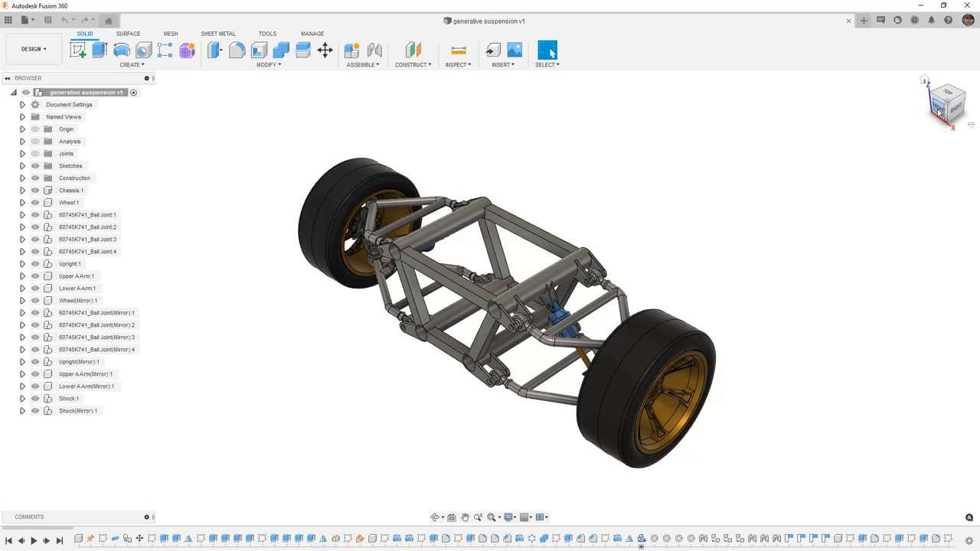
# - Check front and angled views, then switch to the Generative Design workspace
pyautogui.click(937, 108)
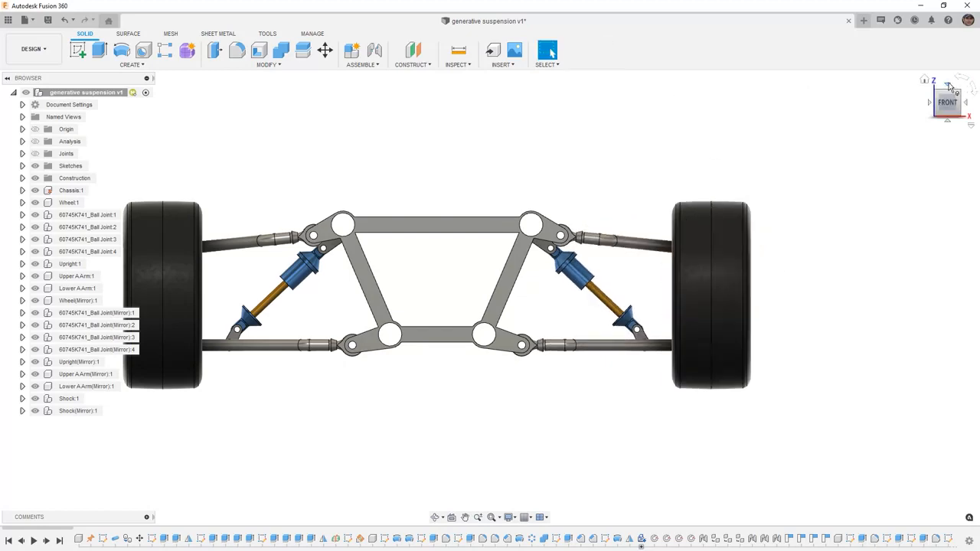
pyautogui.click(948, 86)
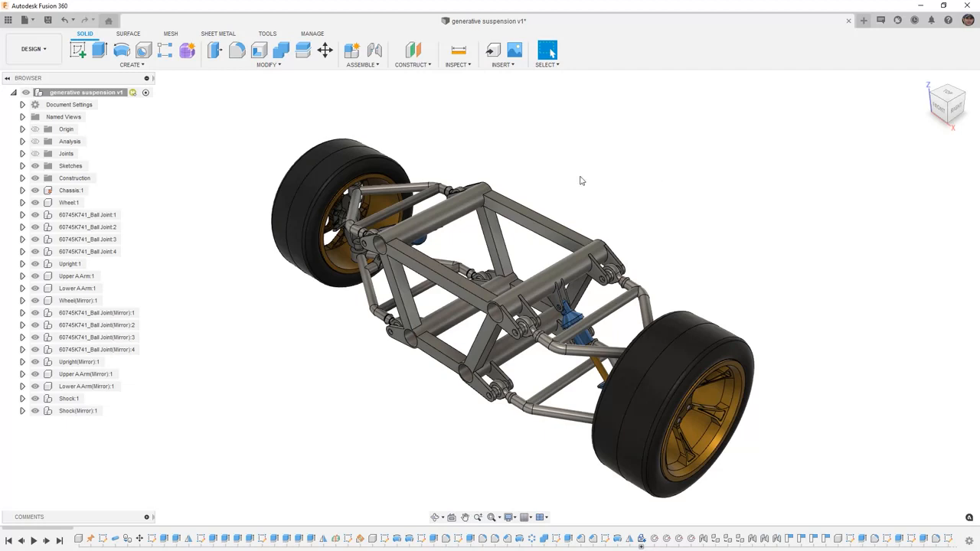
pyautogui.click(34, 49)
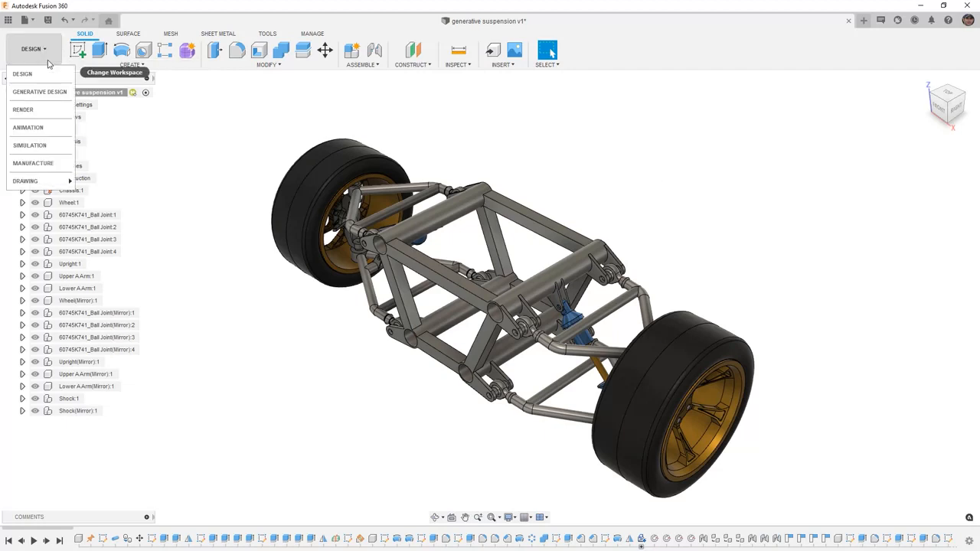
pyautogui.moveTo(40, 92)
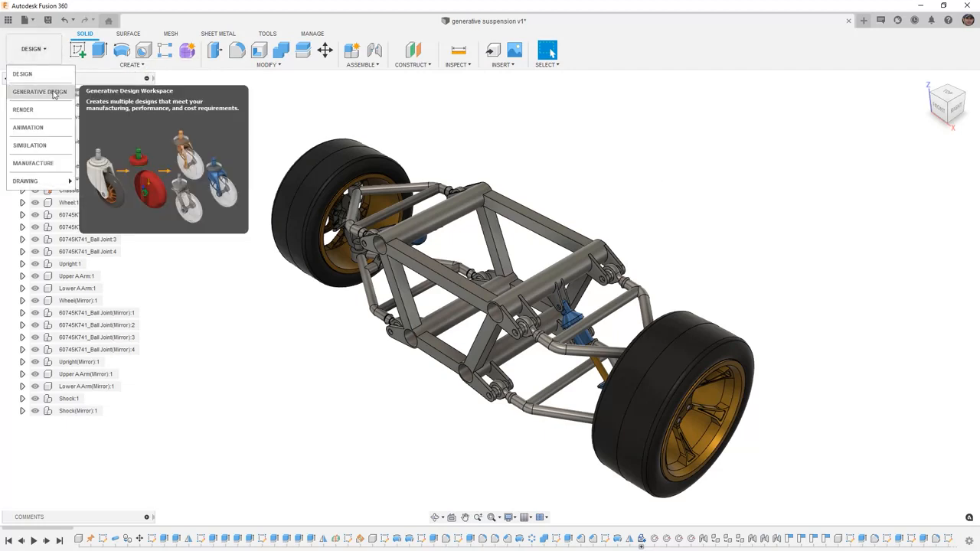
pyautogui.click(47, 92)
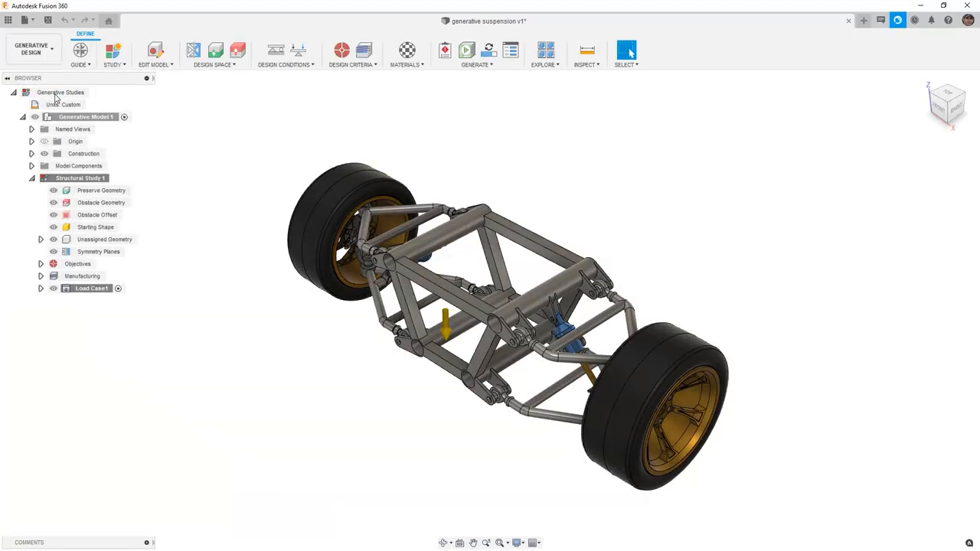
pyautogui.moveTo(157, 51)
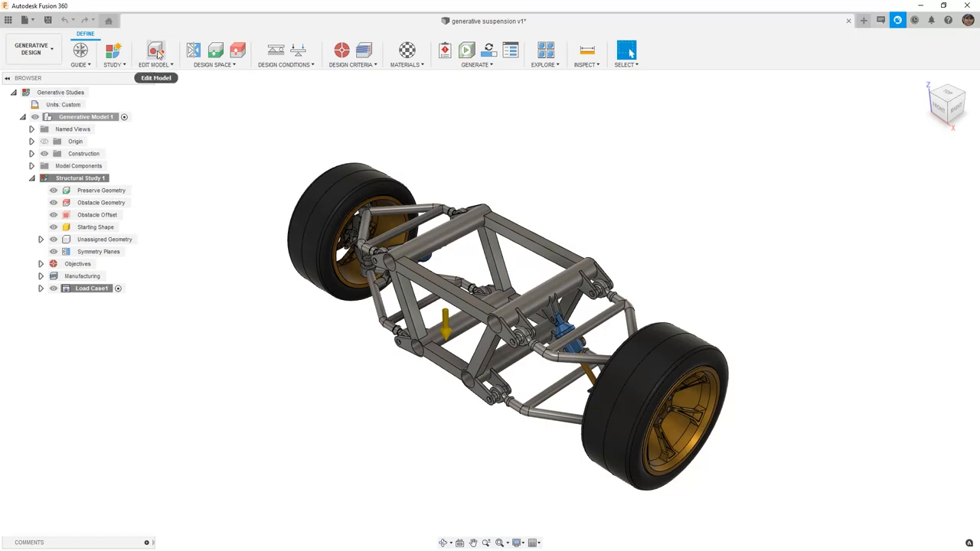
# - Edit Generative Model 1 and highlight Chassis, Wheel, Upright, both A-arms and Shock
pyautogui.click(155, 51)
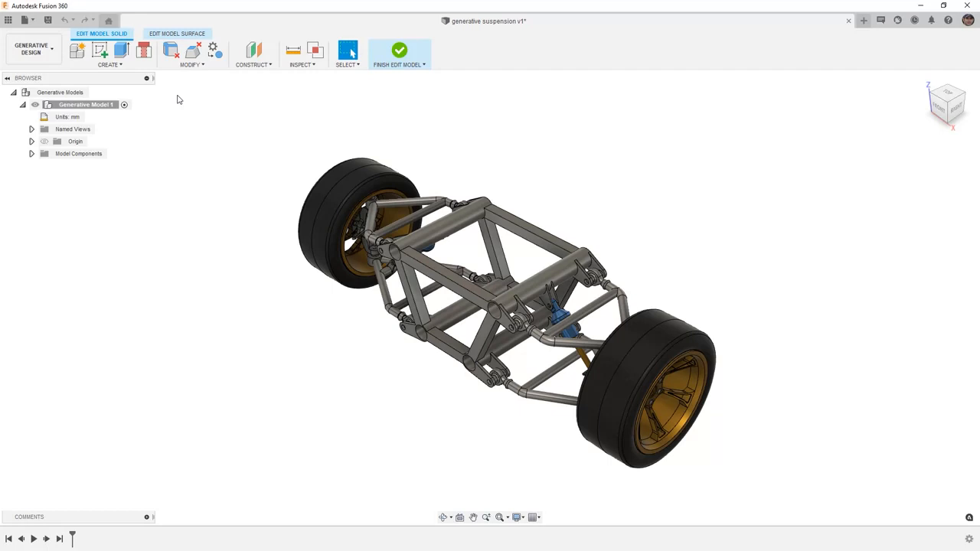
pyautogui.moveTo(83, 157)
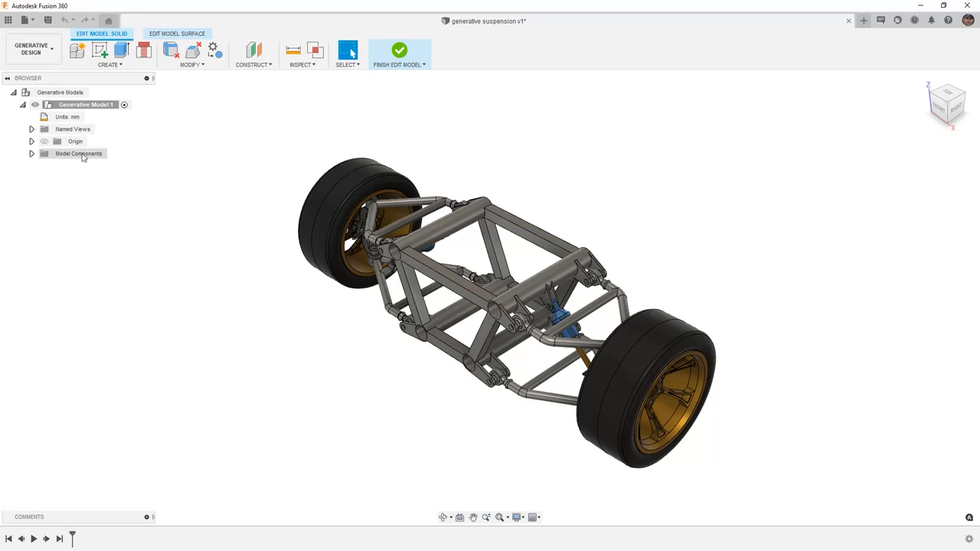
pyautogui.click(32, 154)
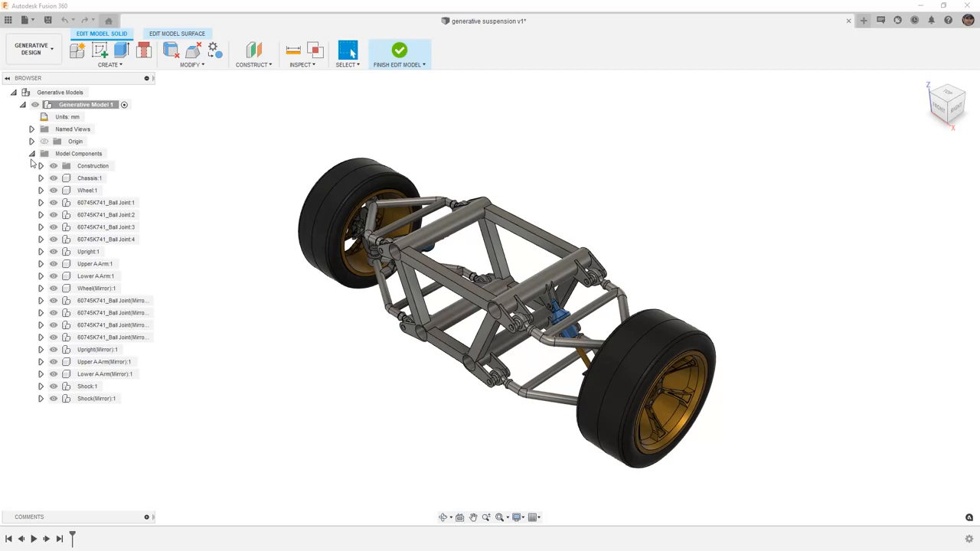
pyautogui.click(89, 177)
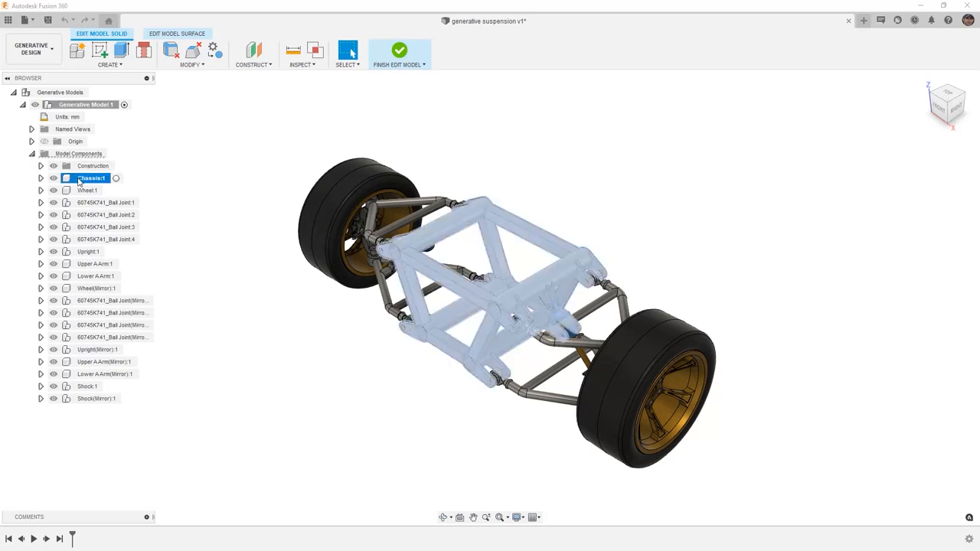
pyautogui.click(88, 190)
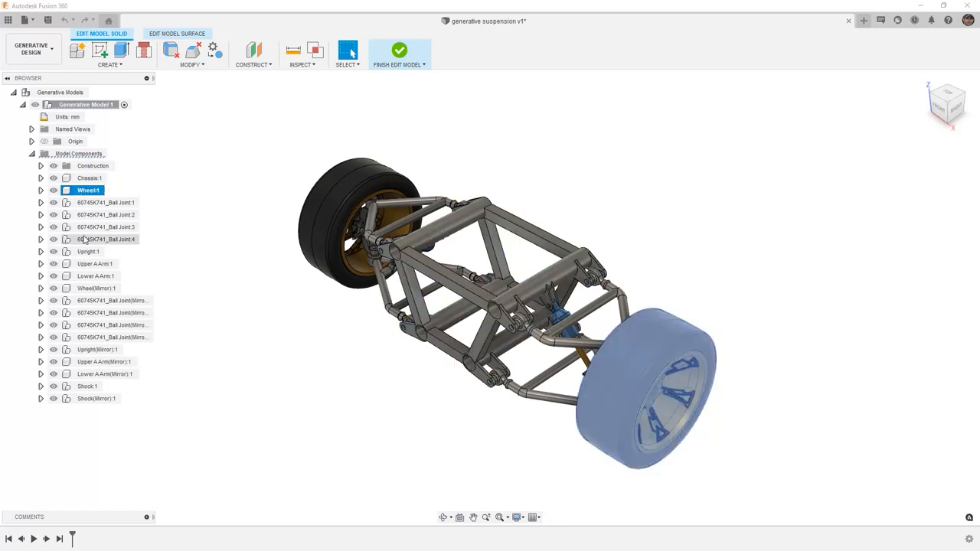
pyautogui.click(89, 251)
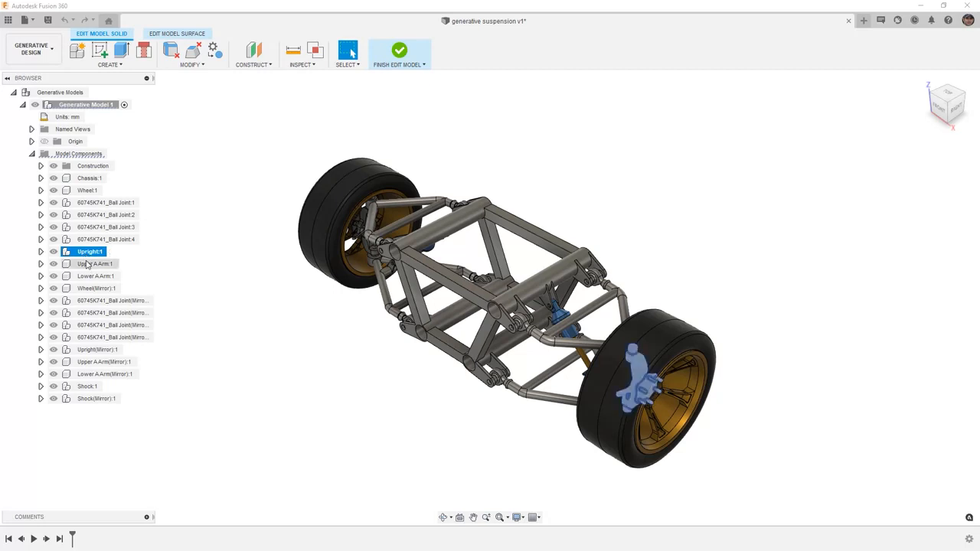
pyautogui.click(95, 264)
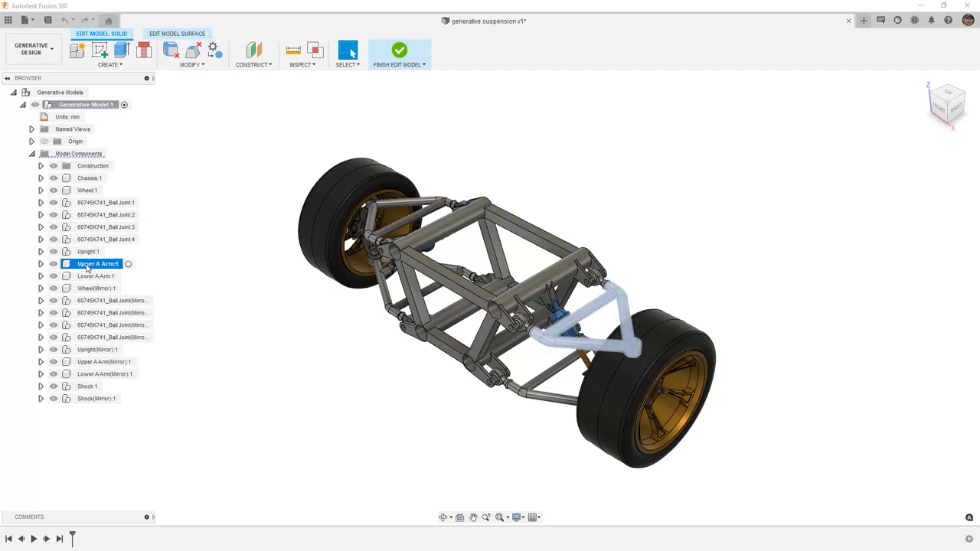
pyautogui.click(96, 276)
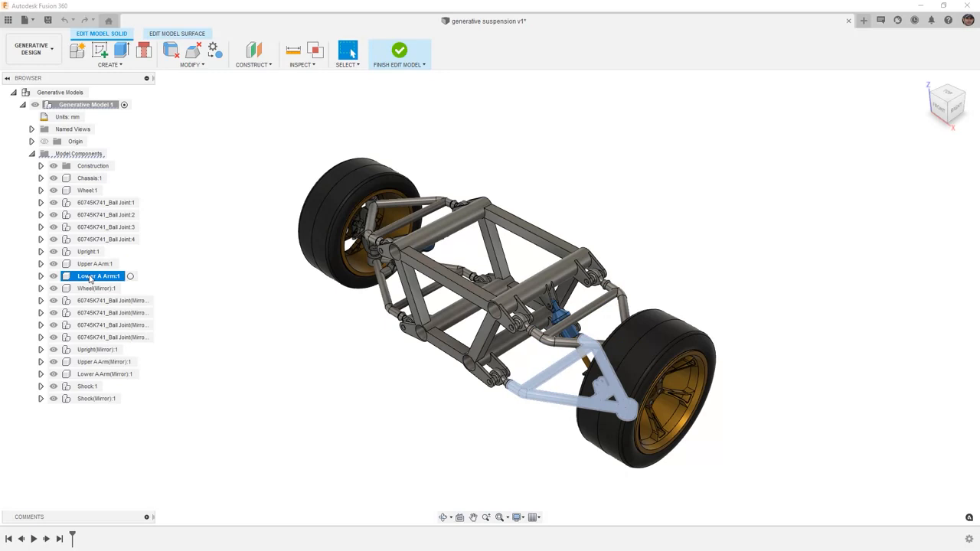
pyautogui.click(87, 387)
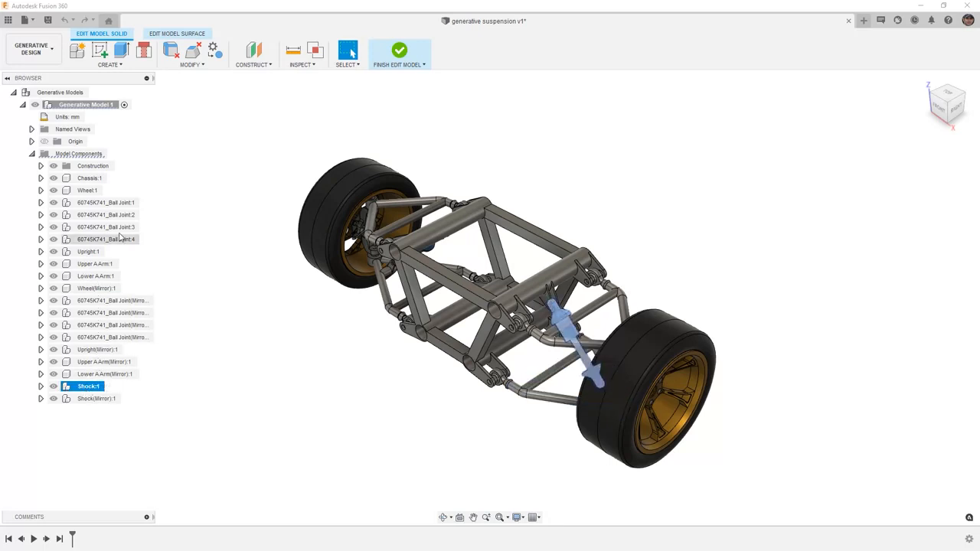
pyautogui.click(89, 178)
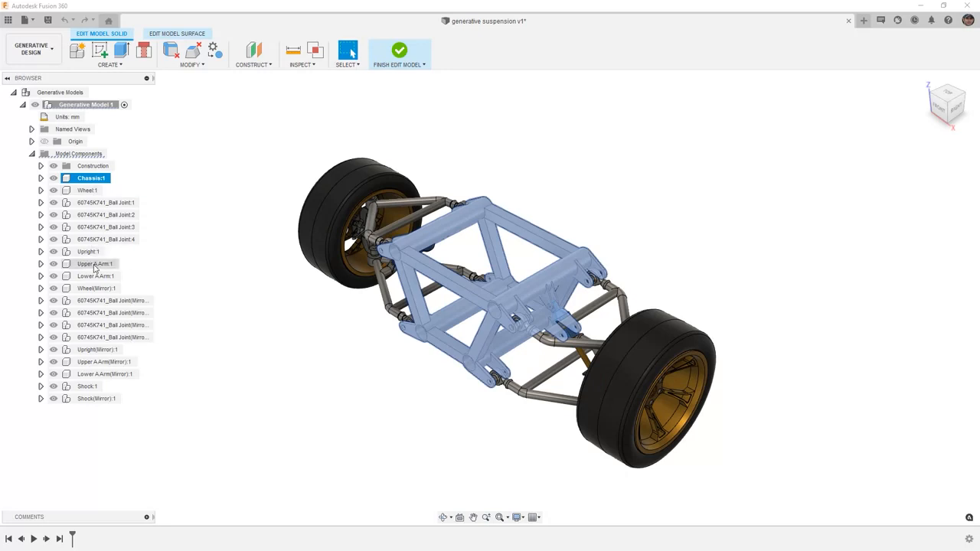
# - Remove the components from Wheel:1 through Shock(Mirror):1, keeping Lower A Arm:1 and Shock:1
pyautogui.rightClick(96, 263)
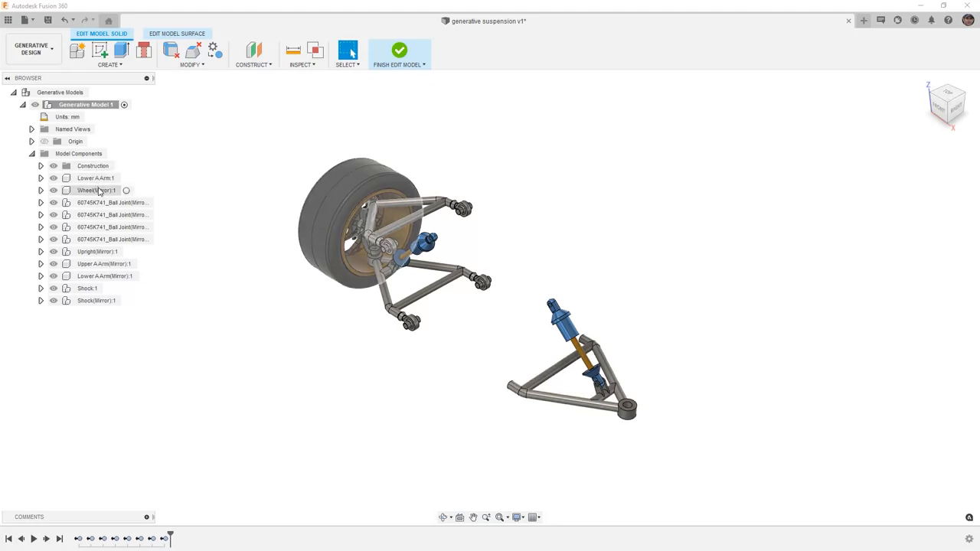
pyautogui.click(93, 190)
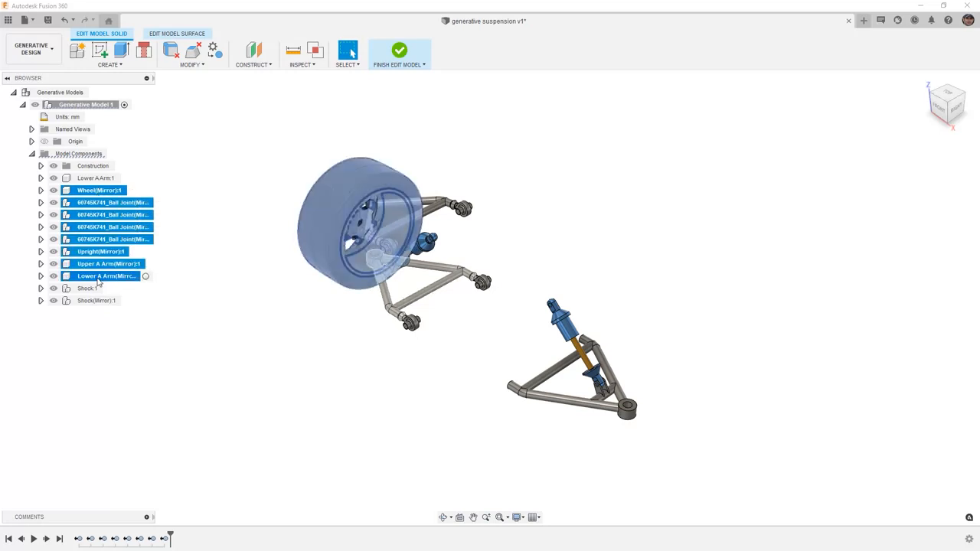
pyautogui.click(96, 300)
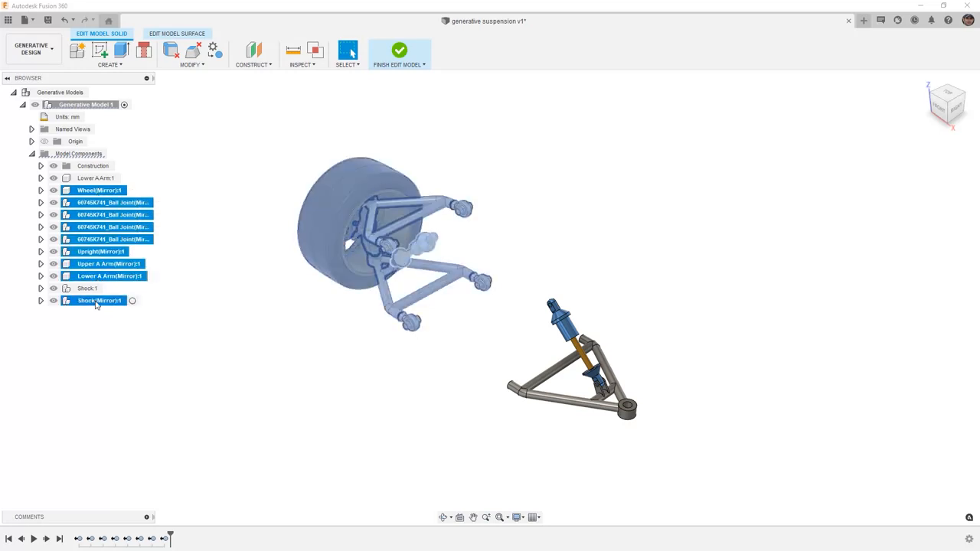
pyautogui.rightClick(97, 301)
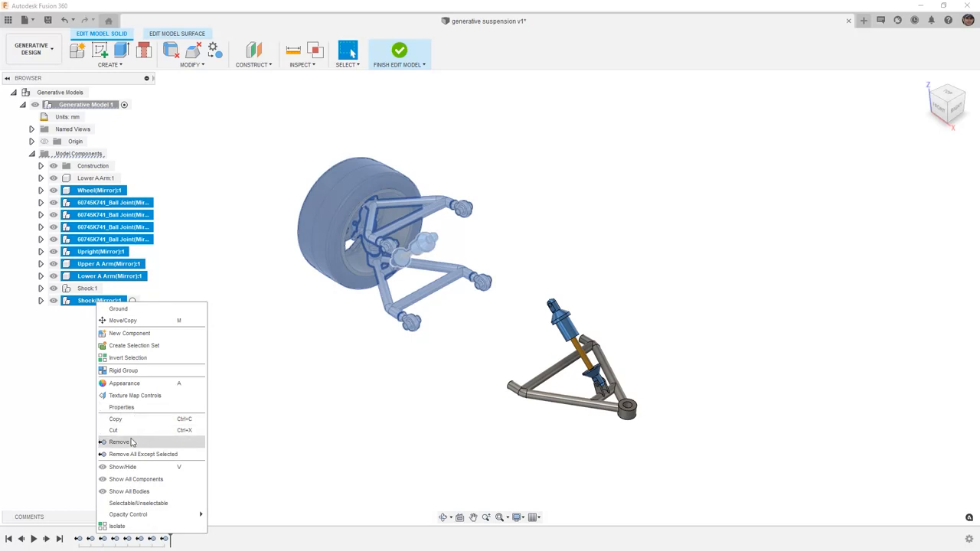
pyautogui.click(119, 442)
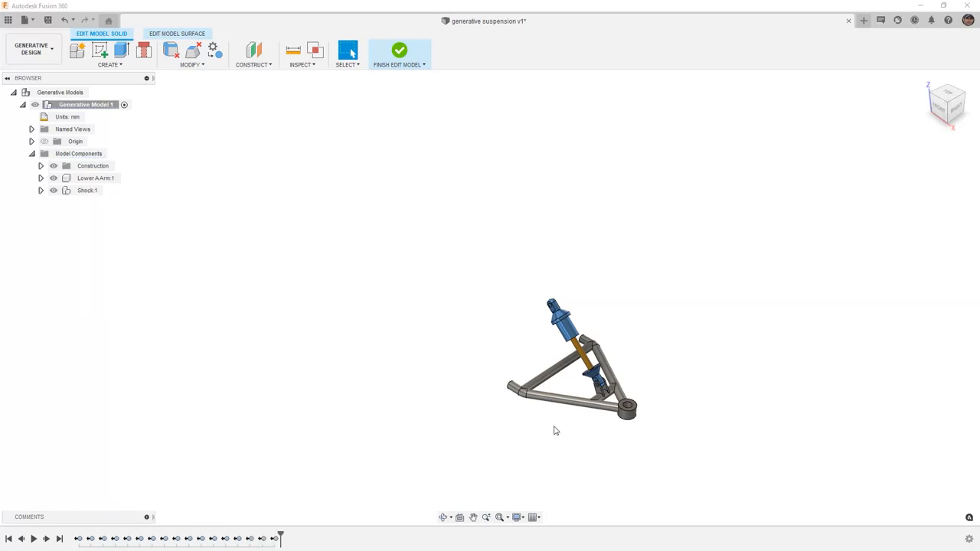
pyautogui.moveTo(140, 221)
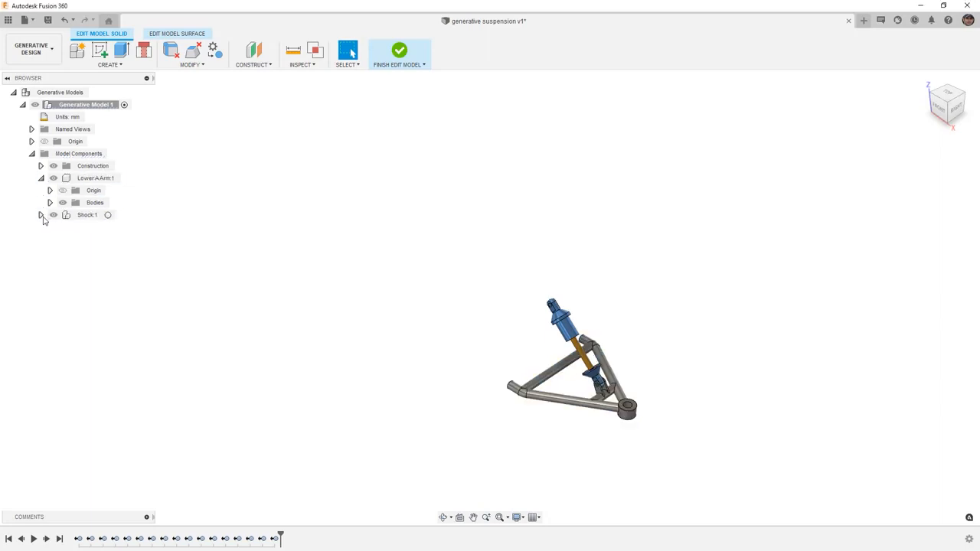
# - Expand Shock:1 and ground LowerShock:1, UpperShock:1 and Lower A Arm:1
pyautogui.click(42, 216)
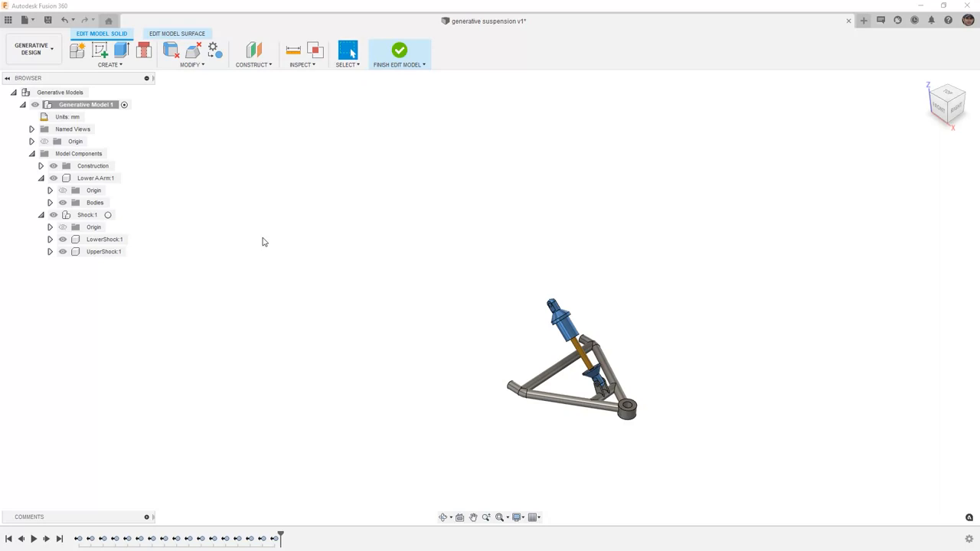
pyautogui.moveTo(559, 321); pyautogui.dragTo(545, 299)
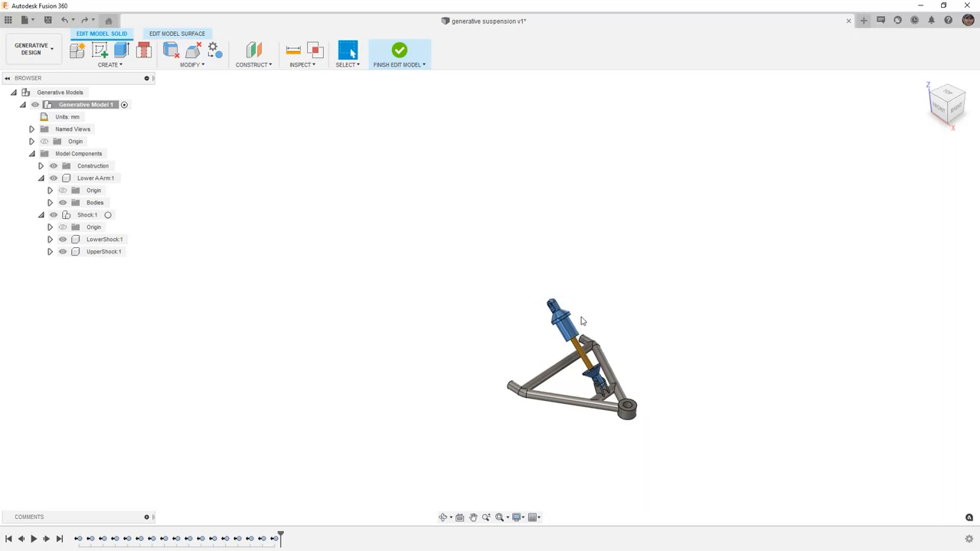
pyautogui.click(86, 214)
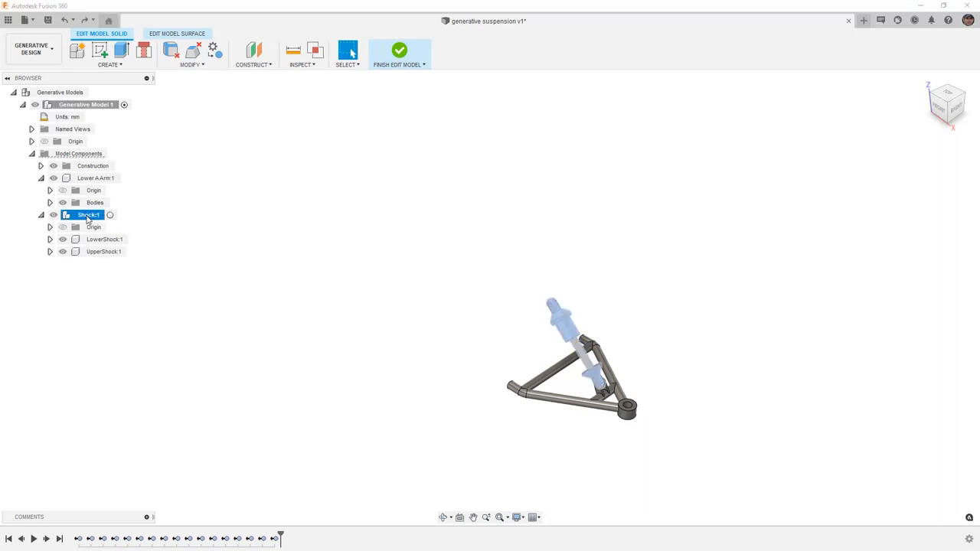
pyautogui.rightClick(87, 215)
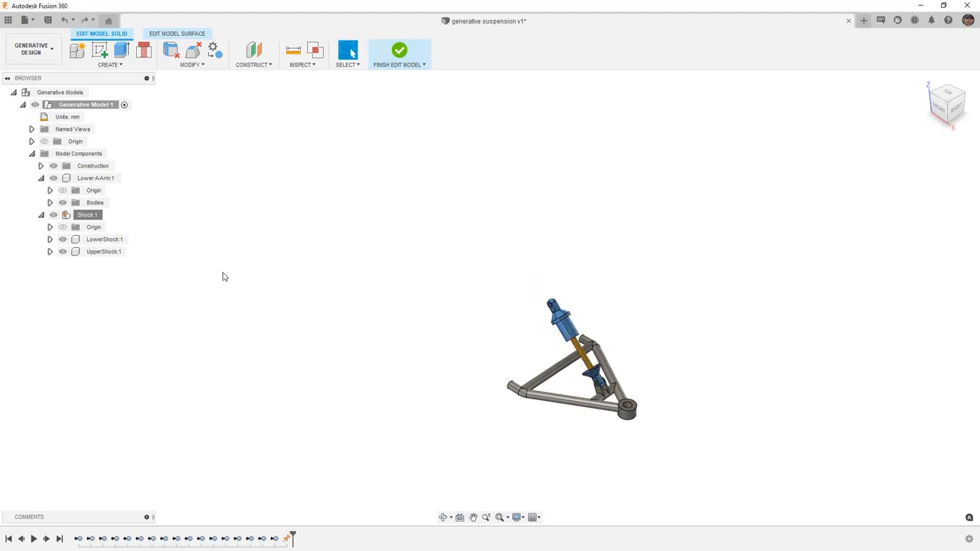
pyautogui.rightClick(105, 239)
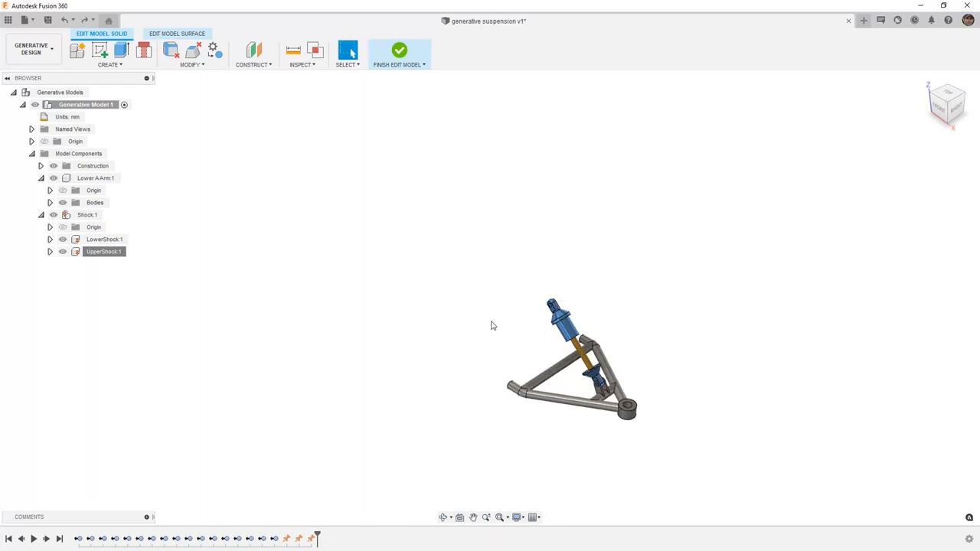
pyautogui.rightClick(92, 178)
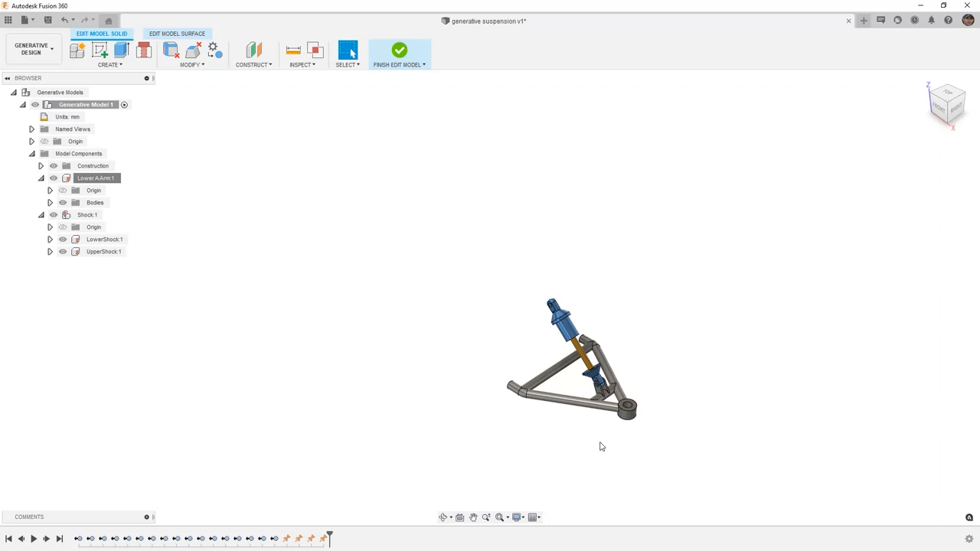
pyautogui.moveTo(595, 443)
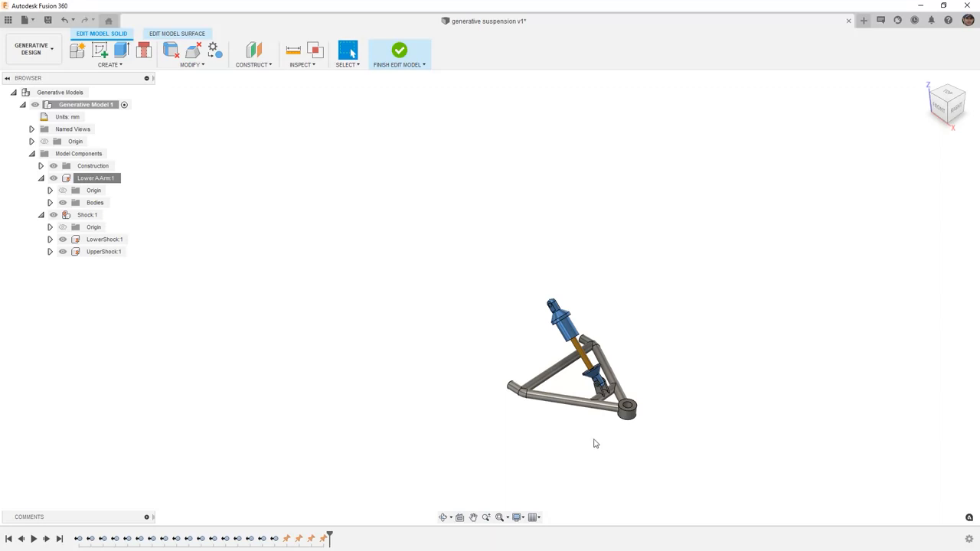
# - Run Remove Features on the shock body with a lower Feature Size and delete the detected features
pyautogui.click(203, 64)
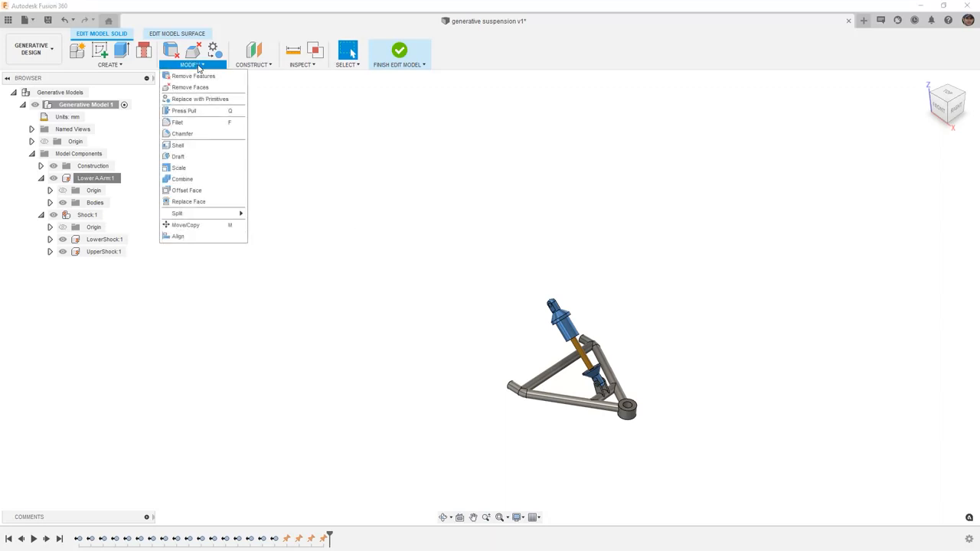
pyautogui.moveTo(193, 76)
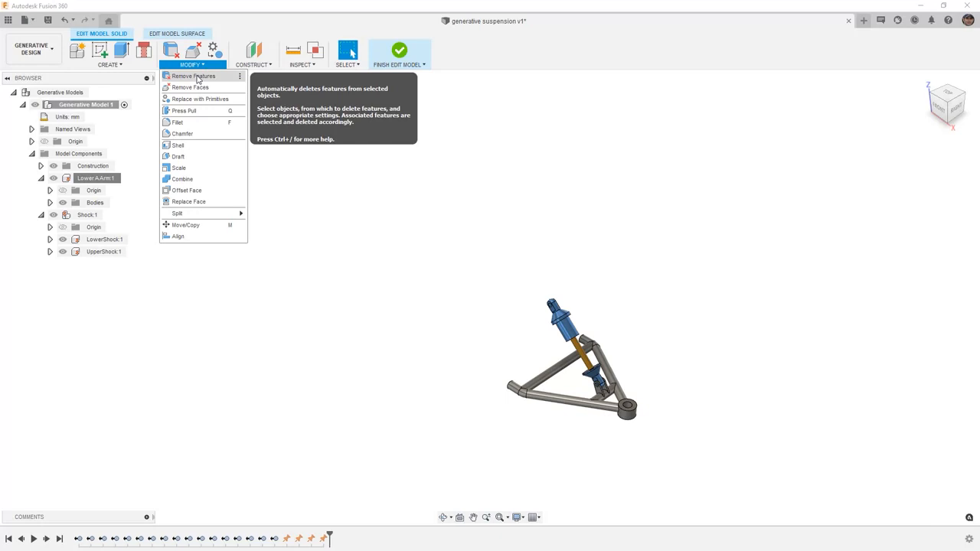
pyautogui.click(192, 76)
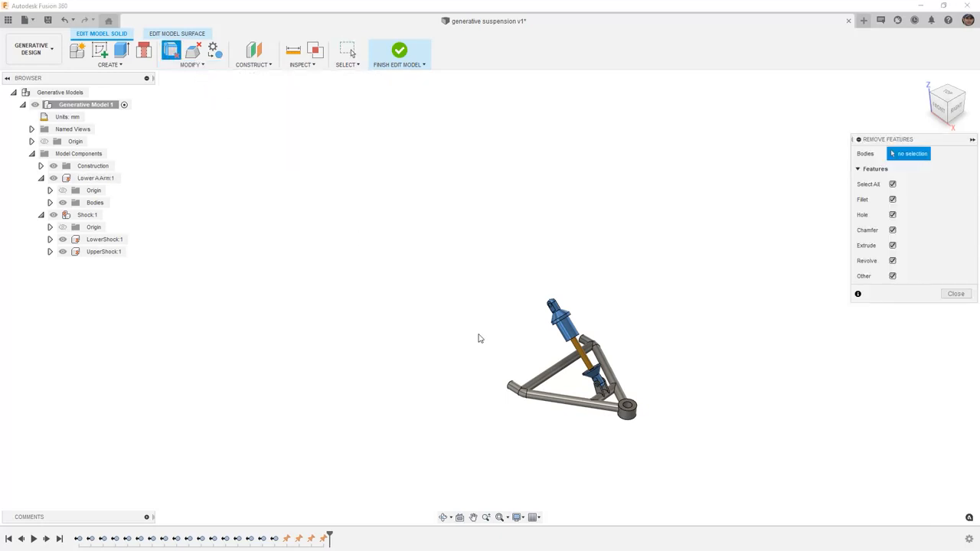
pyautogui.click(565, 316)
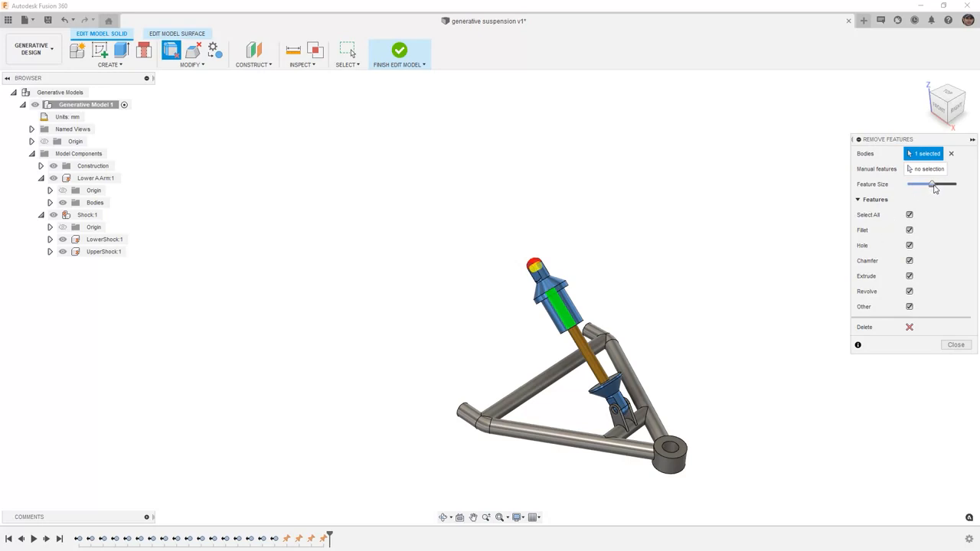
pyautogui.moveTo(932, 185); pyautogui.dragTo(928, 185)
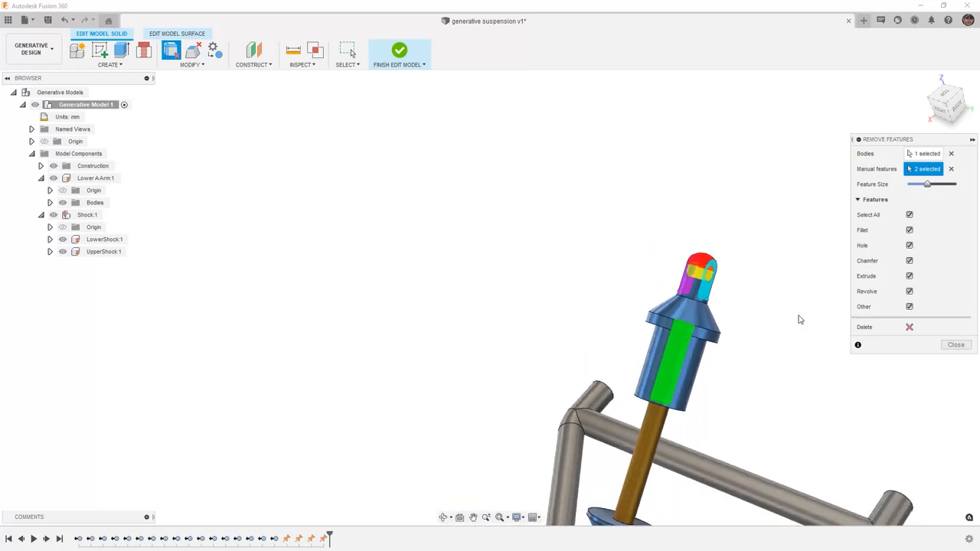
pyautogui.click(909, 327)
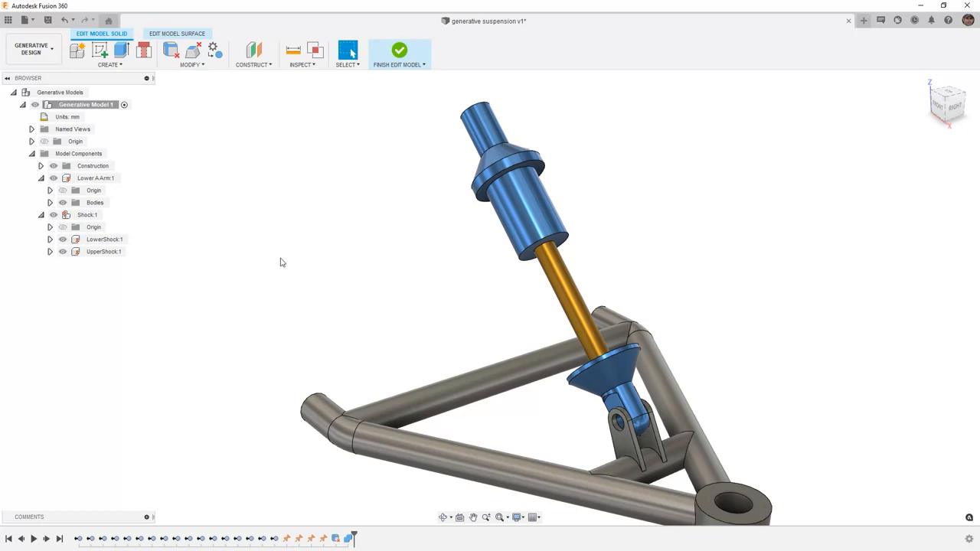
pyautogui.moveTo(529, 207)
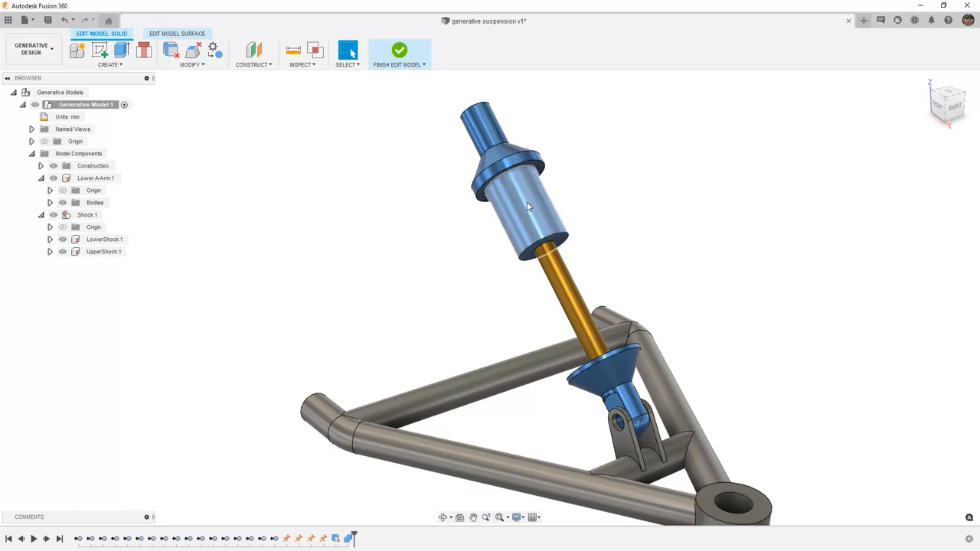
# - Select LowerShock:1 and UpperShock:1 and remove the UpperShock component
pyautogui.click(101, 239)
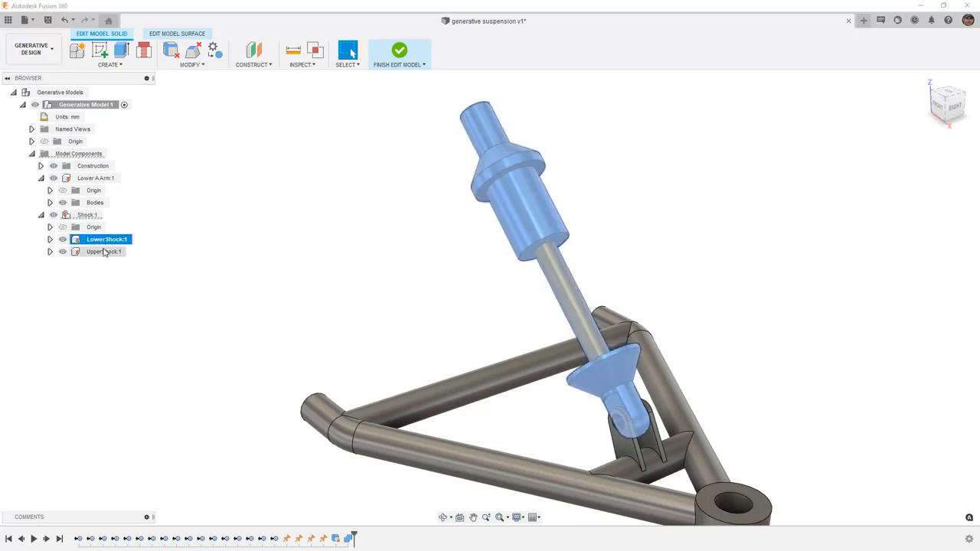
pyautogui.click(103, 251)
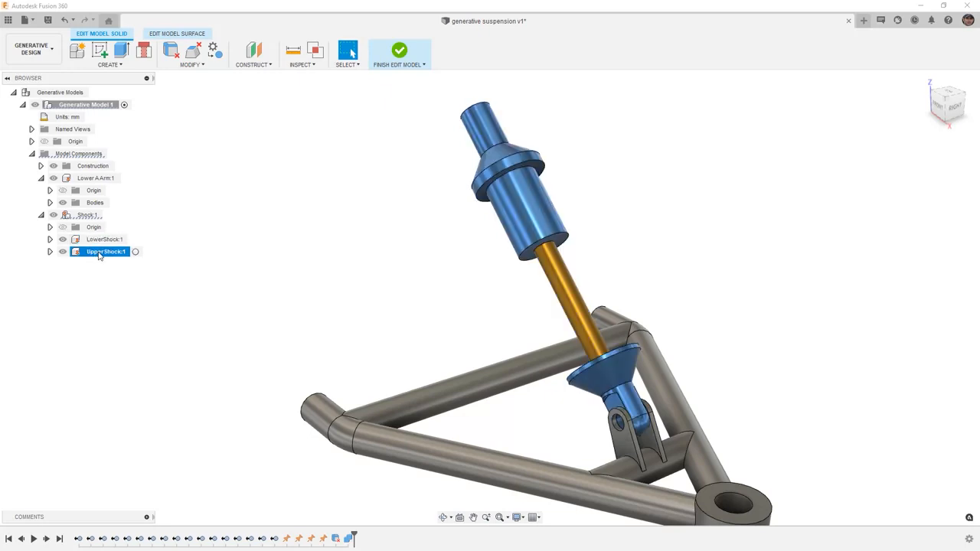
pyautogui.rightClick(98, 251)
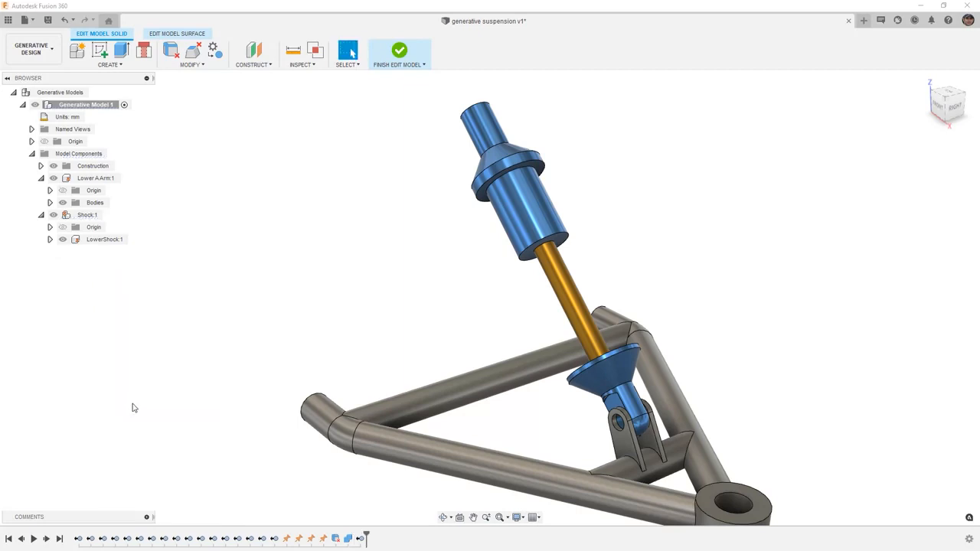
pyautogui.moveTo(153, 383)
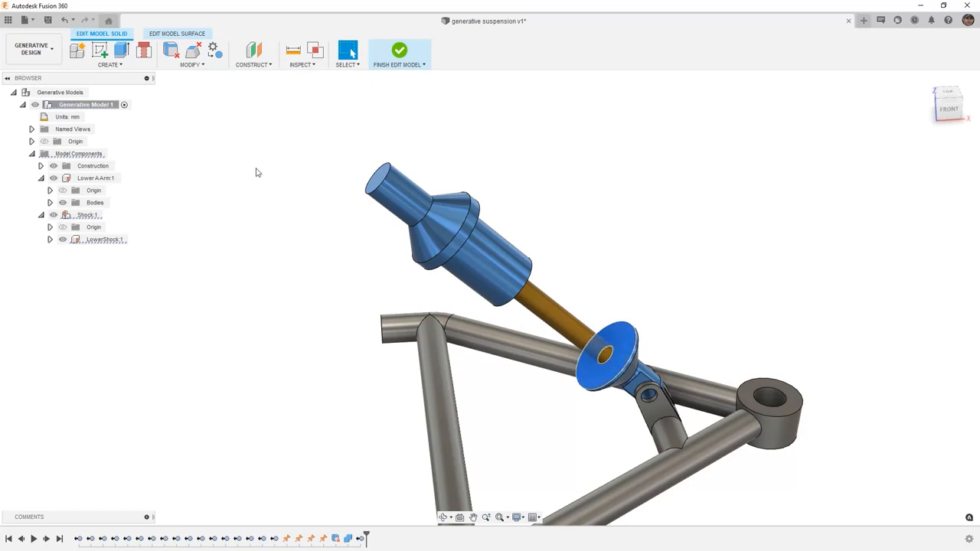
# - Extrude the shock profile To Object up to the upper housing as a Join
pyautogui.click(121, 48)
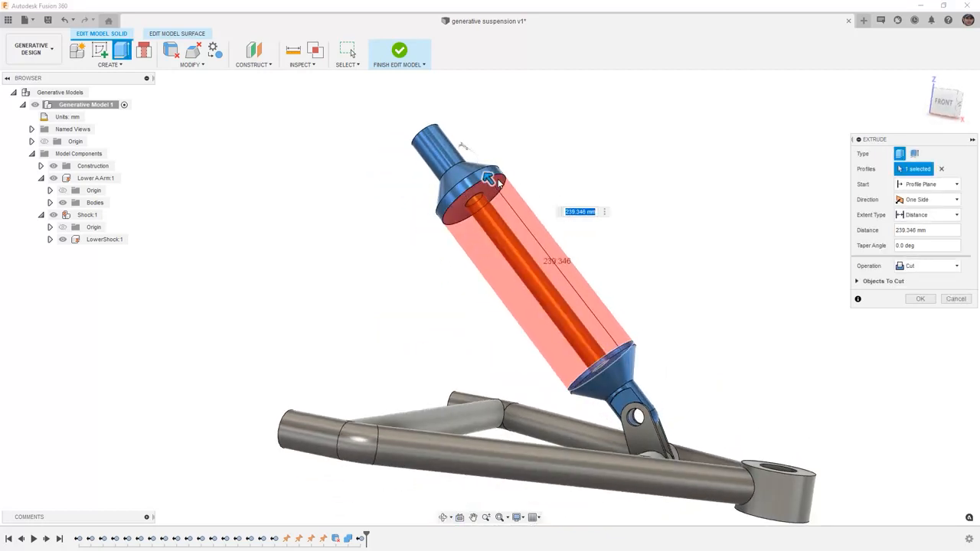
pyautogui.moveTo(894, 220)
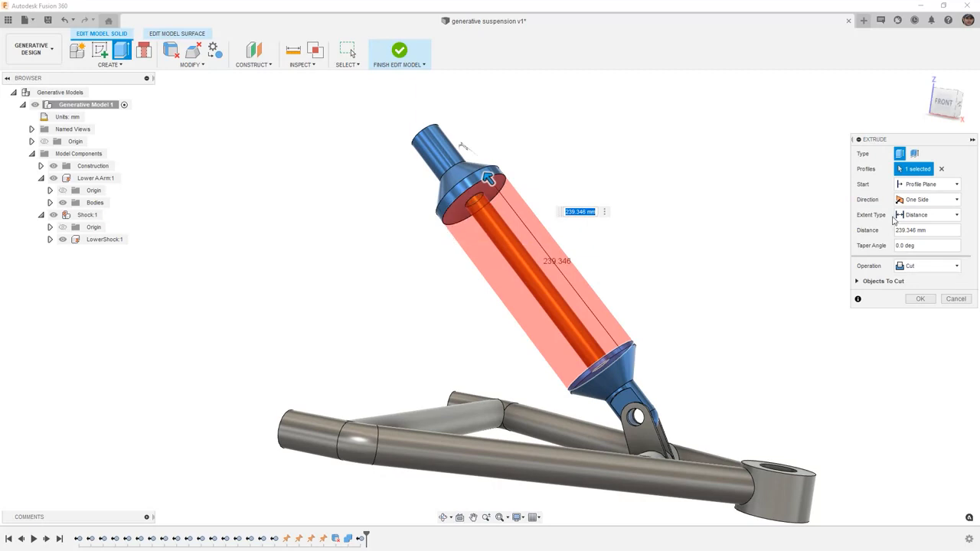
pyautogui.click(949, 214)
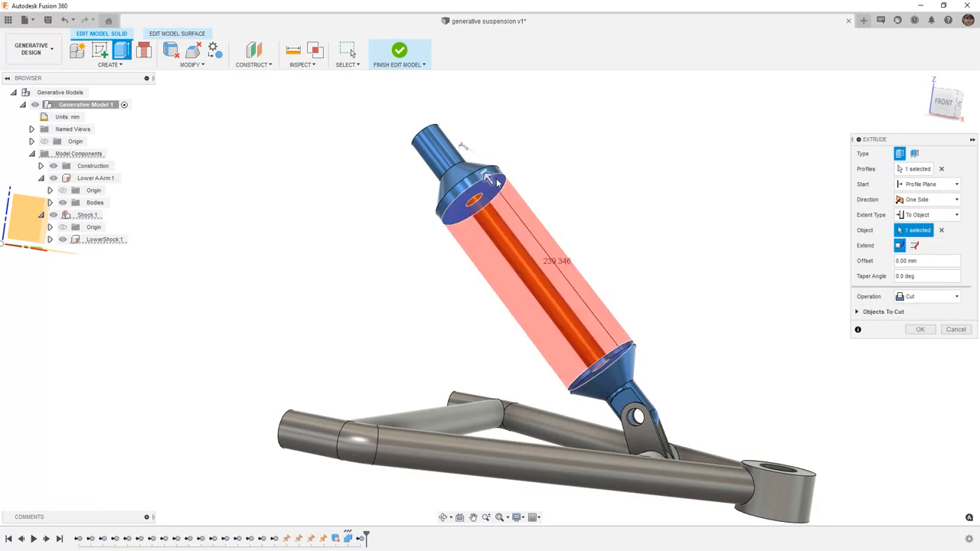
pyautogui.moveTo(458, 288)
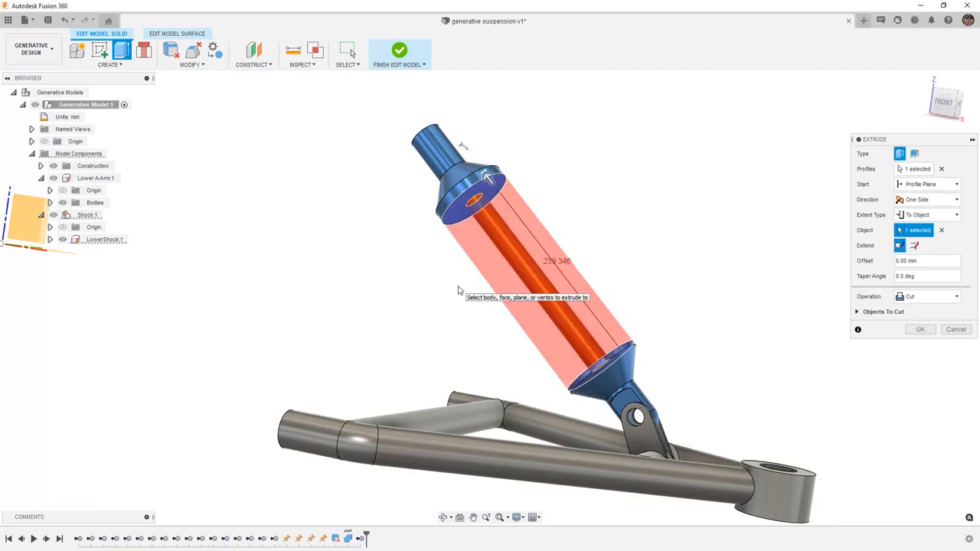
pyautogui.moveTo(595, 302)
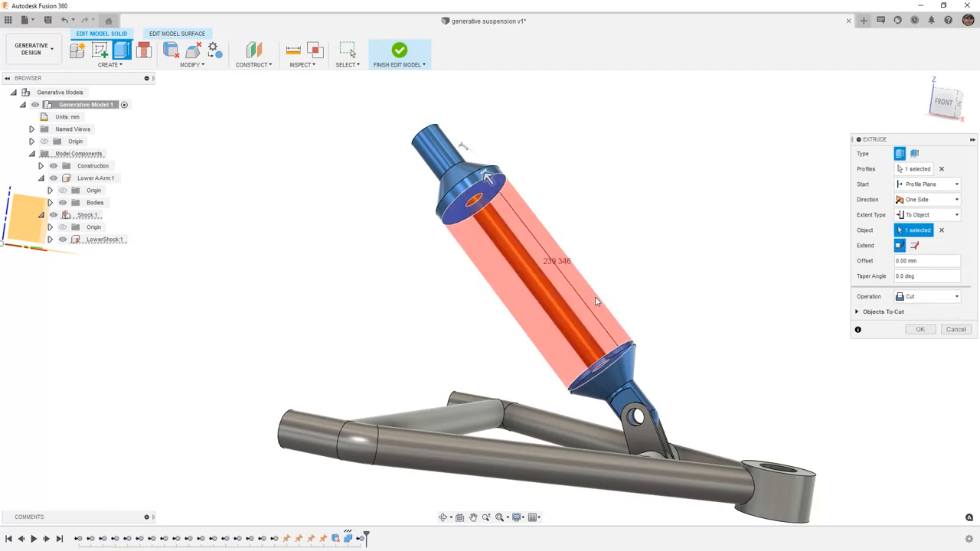
pyautogui.click(931, 296)
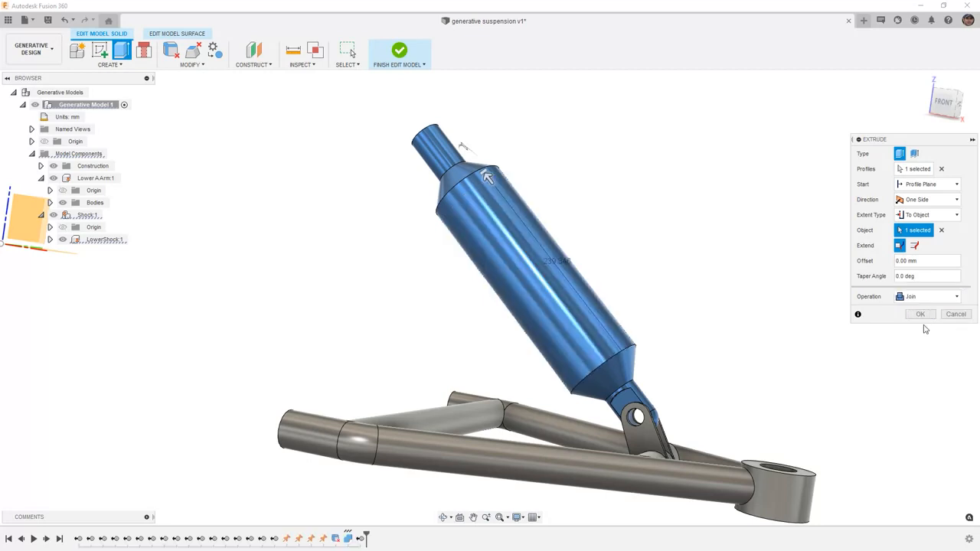
pyautogui.click(920, 314)
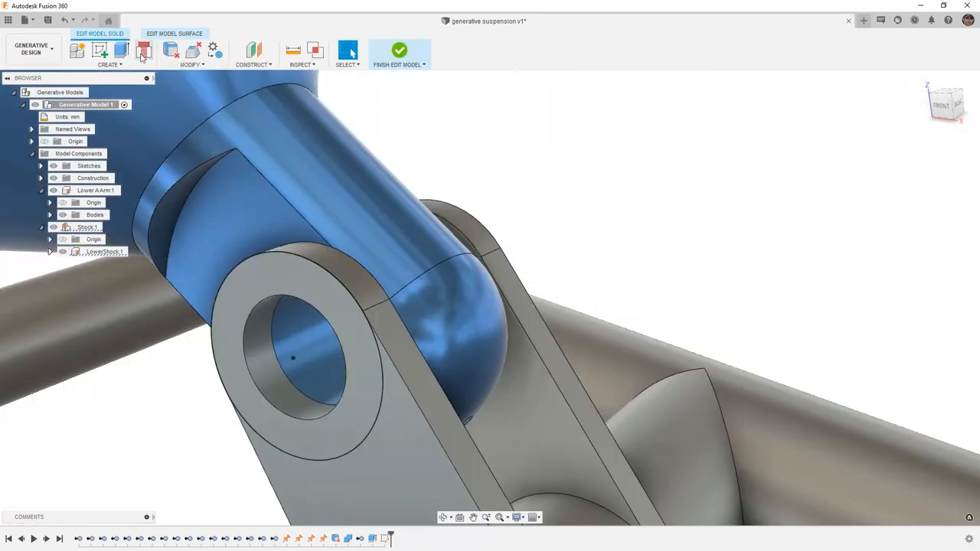
# - Extrude the shock's lower eye To Object onto the clevis face, then set units to inches
pyautogui.click(142, 48)
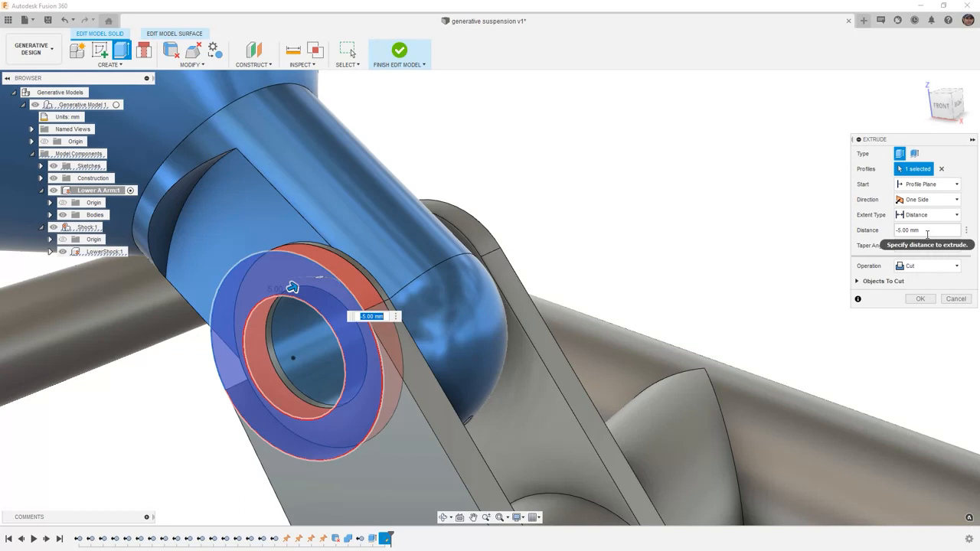
pyautogui.click(930, 215)
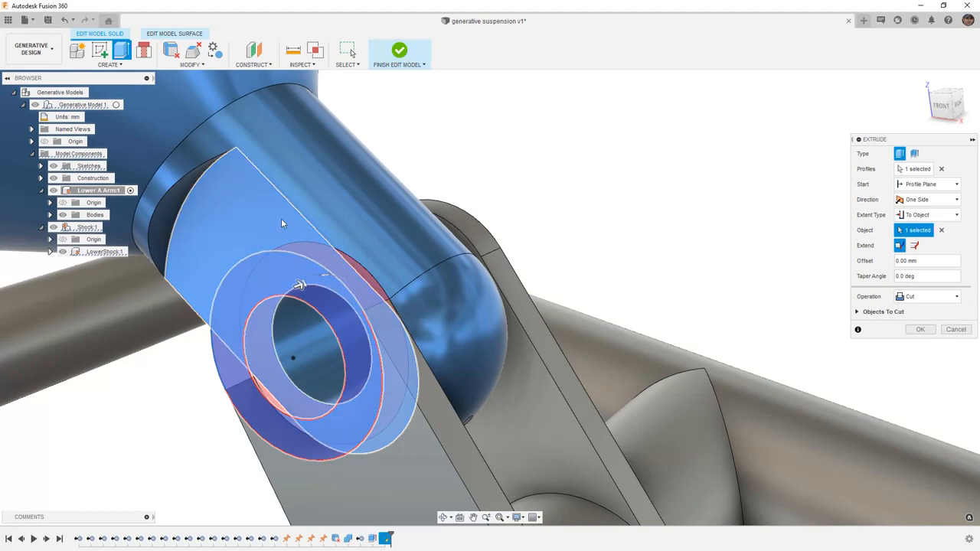
pyautogui.click(927, 296)
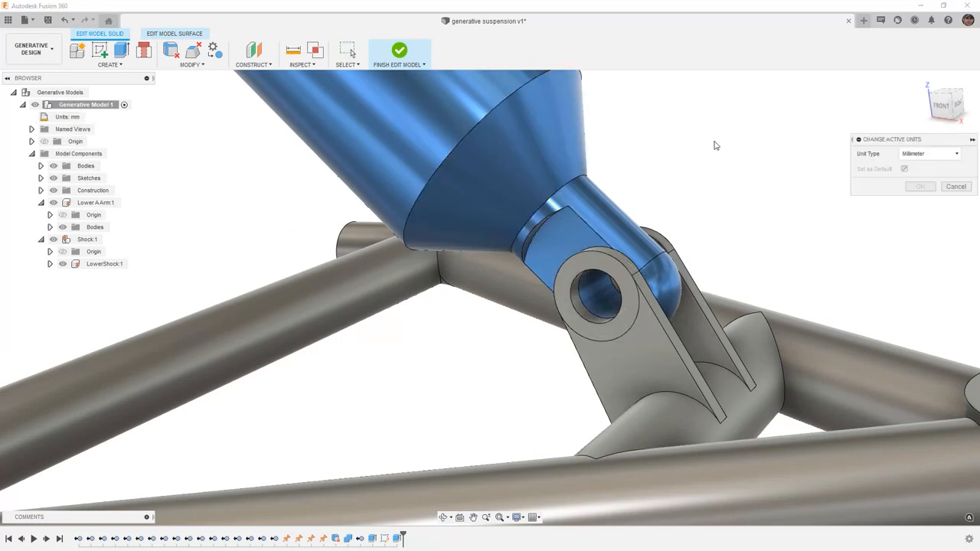
pyautogui.click(931, 153)
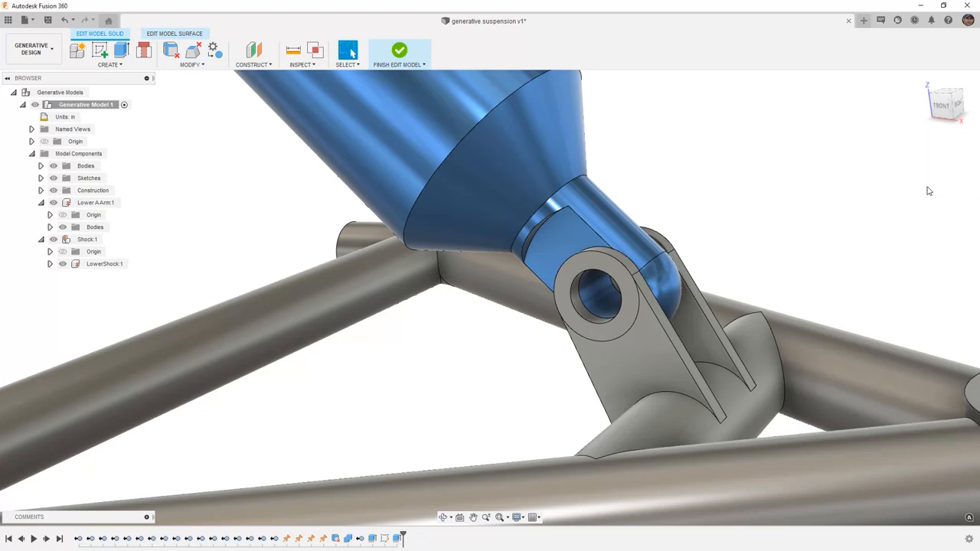
pyautogui.moveTo(805, 210)
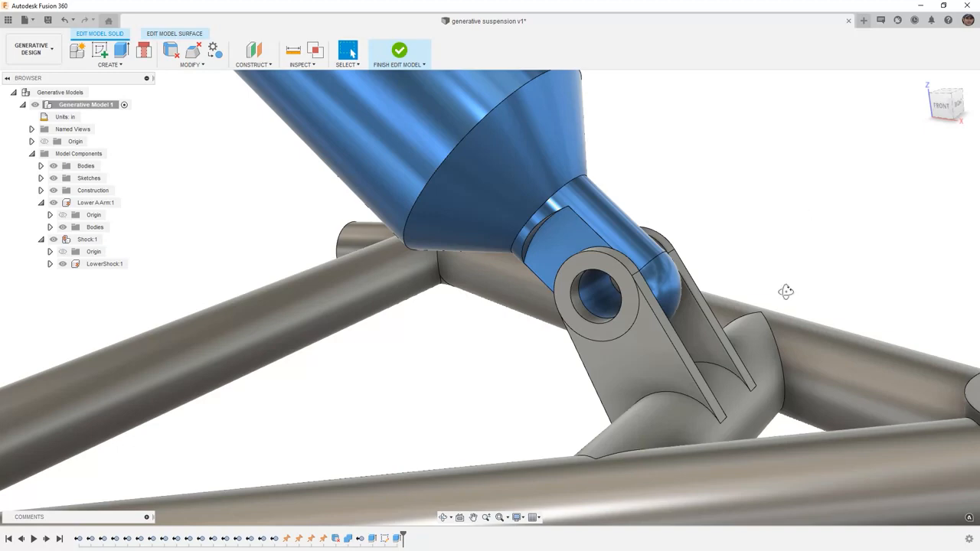
# - Mirror Body1 as a body across the Mid plane, creating Body2
pyautogui.moveTo(785, 291); pyautogui.dragTo(712, 306)
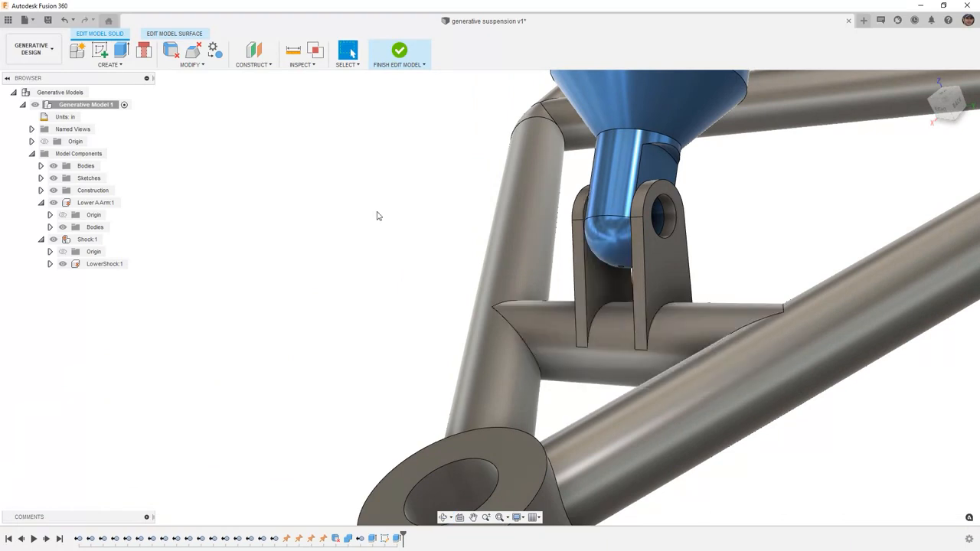
pyautogui.moveTo(296, 207)
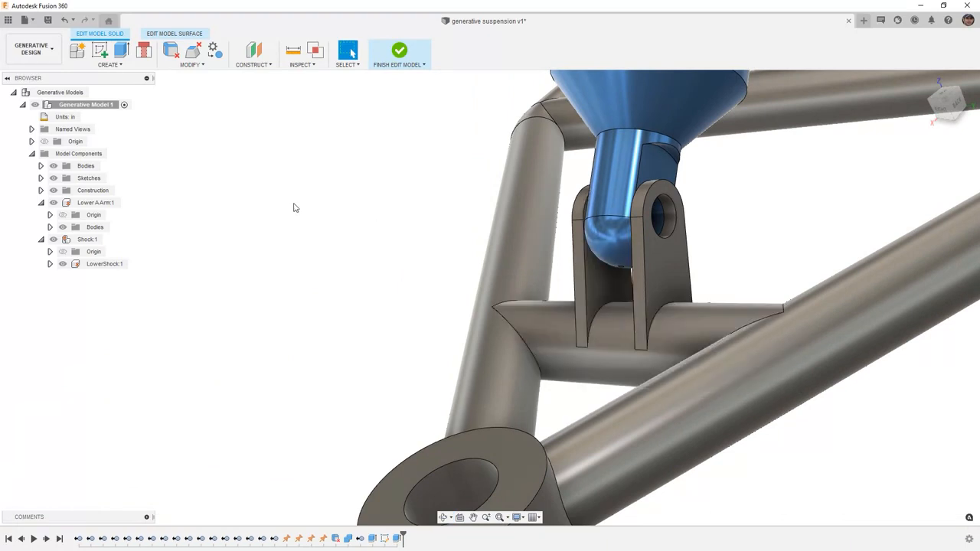
pyautogui.moveTo(86, 166)
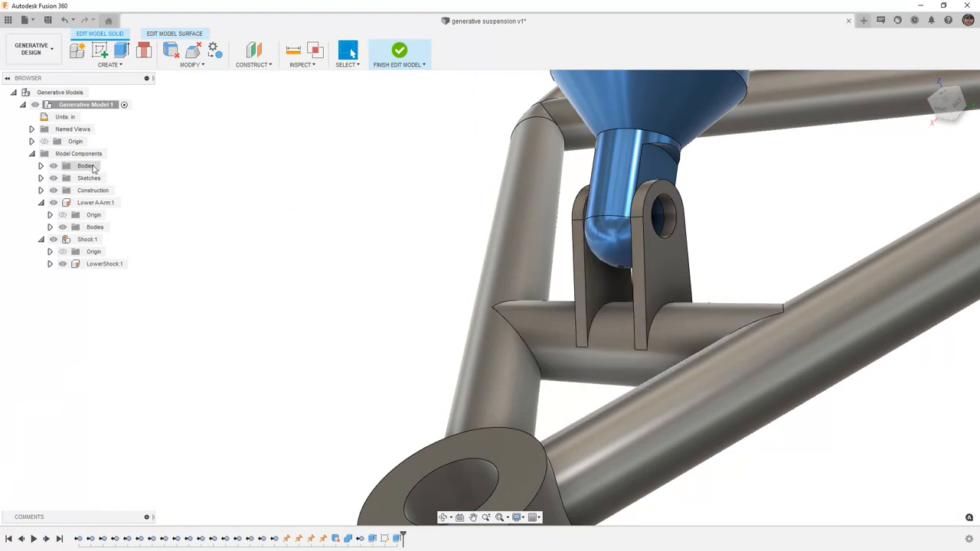
pyautogui.click(42, 190)
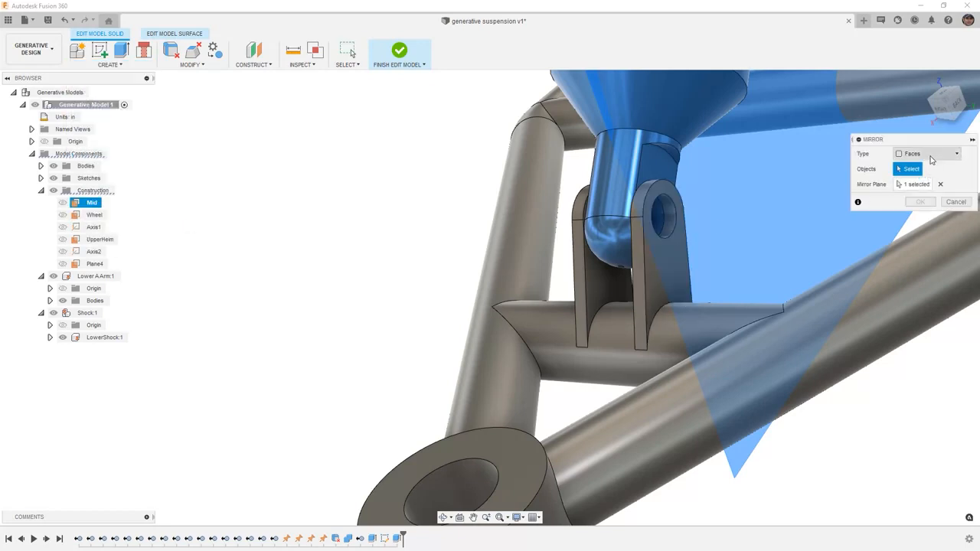
pyautogui.click(931, 153)
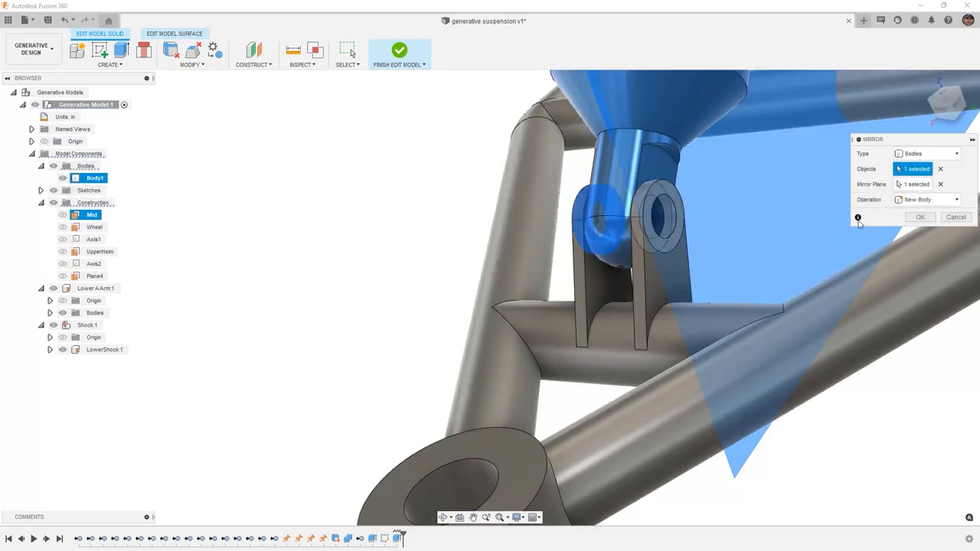
pyautogui.click(920, 218)
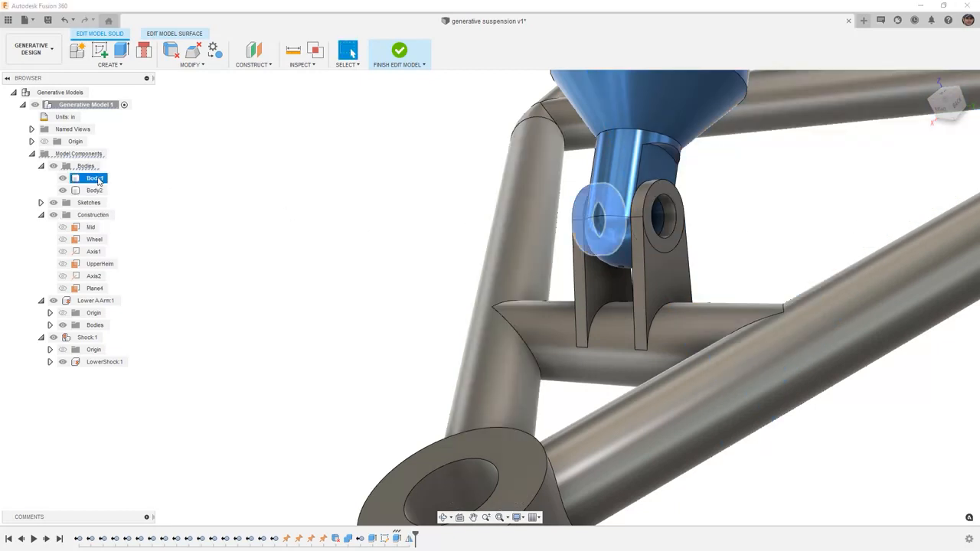
pyautogui.click(91, 190)
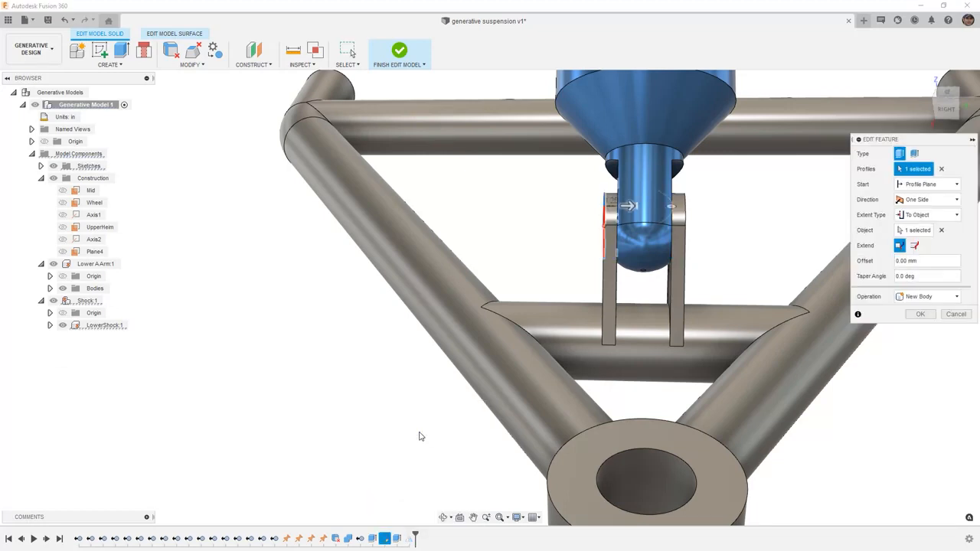
# - Change the eye extrusion to Two Sides: Side 1 To Object, Side 2 at -0.30 in
pyautogui.click(938, 199)
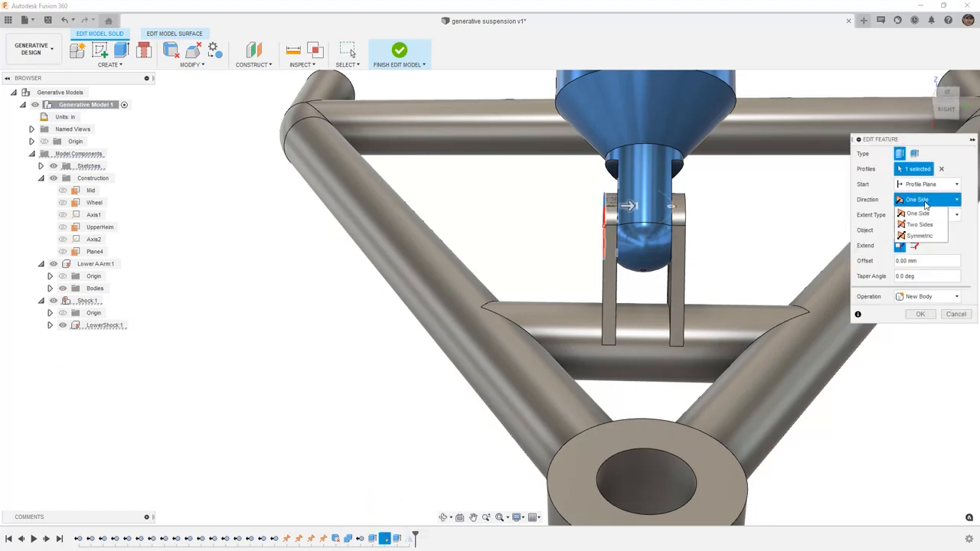
pyautogui.click(923, 224)
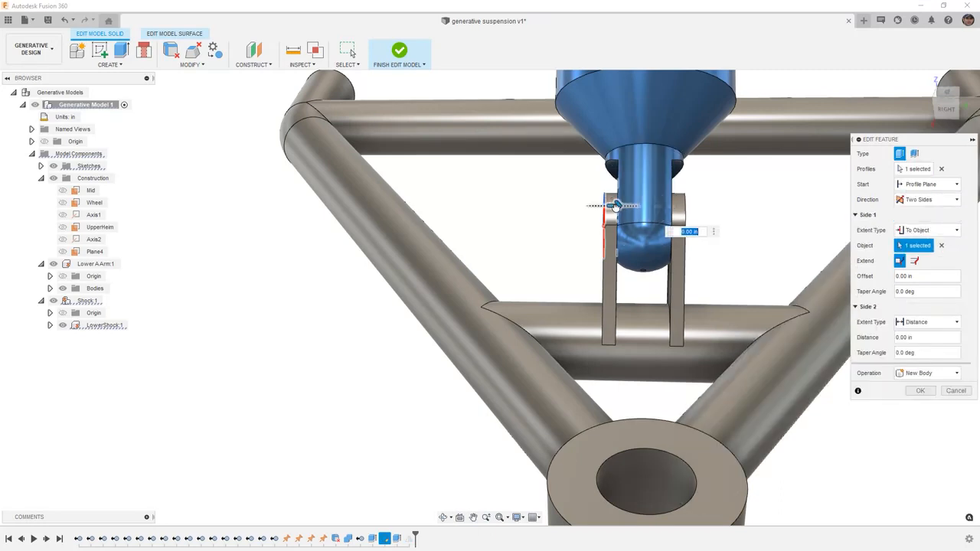
pyautogui.moveTo(612, 205); pyautogui.dragTo(578, 205)
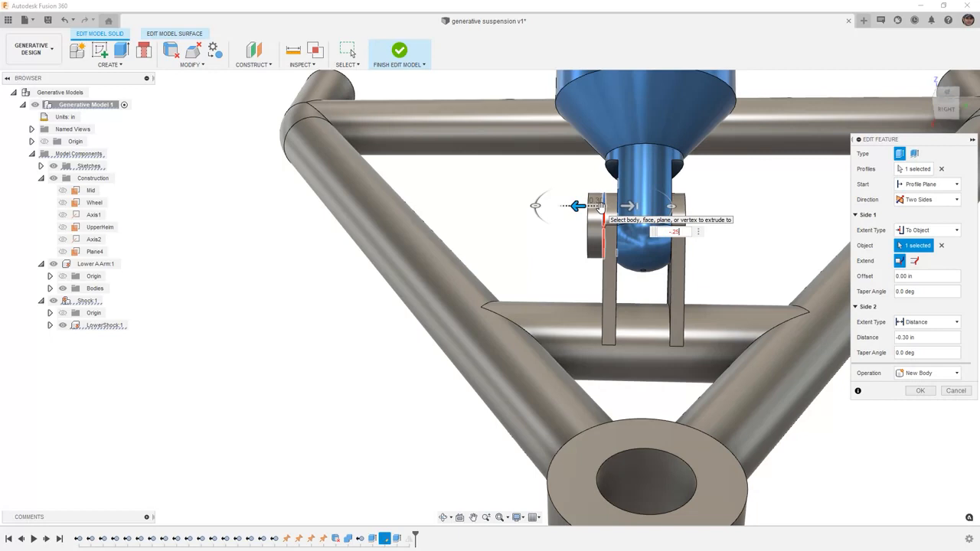
pyautogui.click(919, 391)
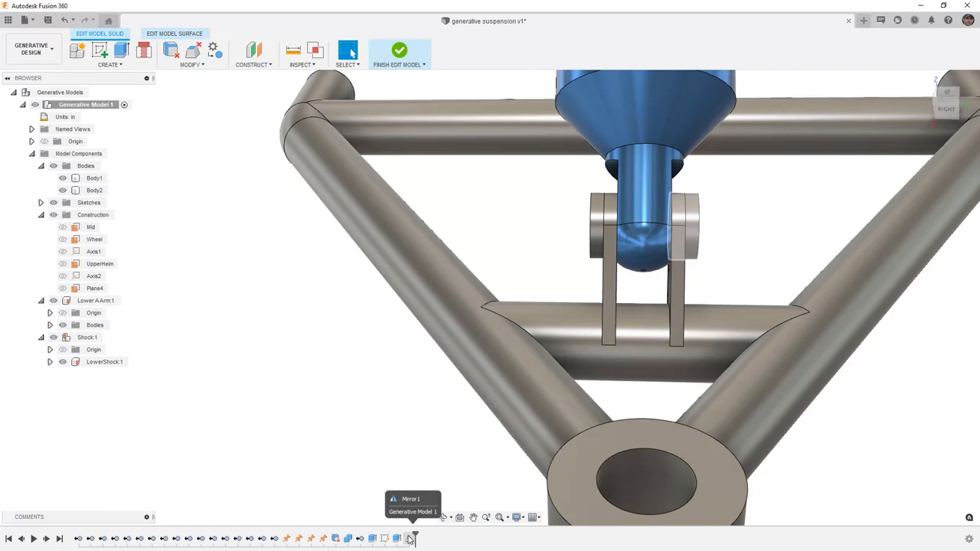
pyautogui.moveTo(333, 411)
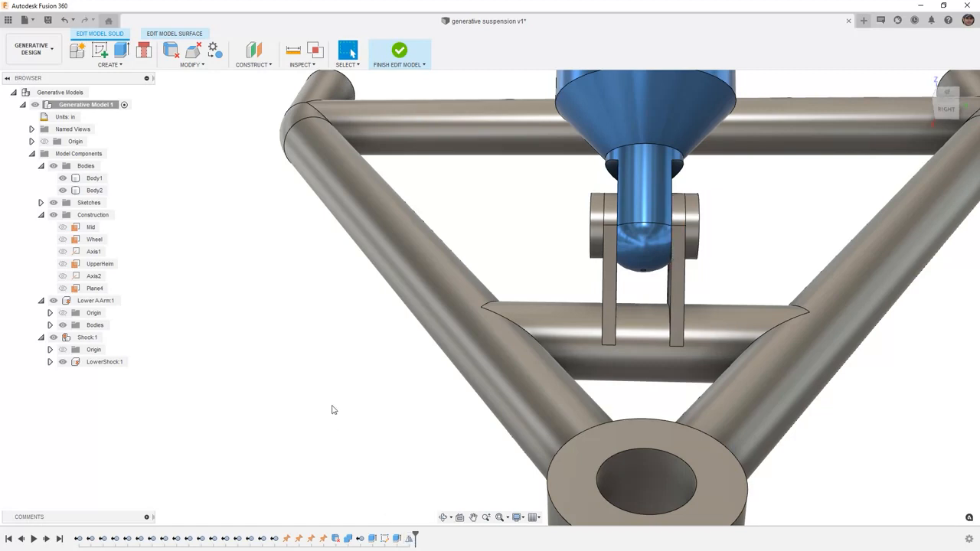
pyautogui.moveTo(345, 383)
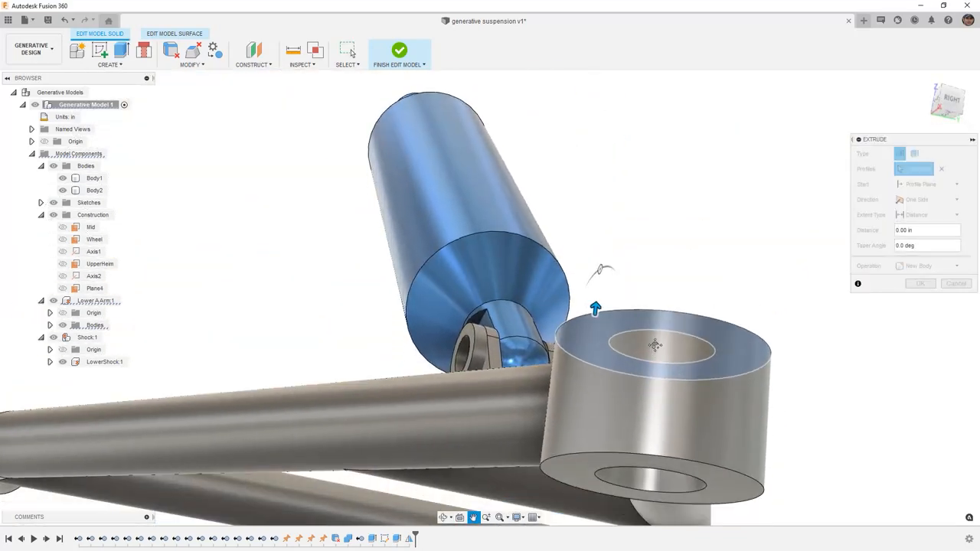
# - Extrude the round A-arm mount face to an object using the Intersect operation
pyautogui.click(654, 346)
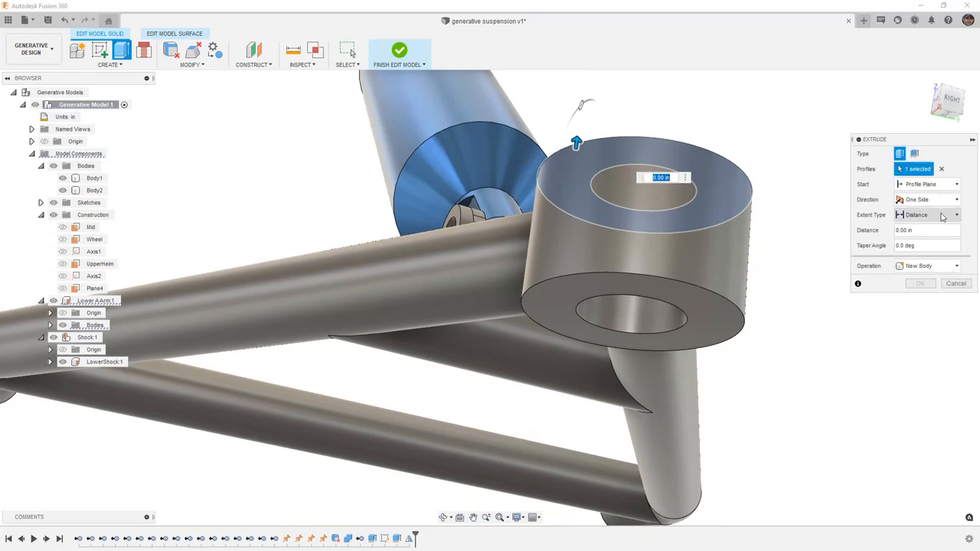
pyautogui.click(933, 215)
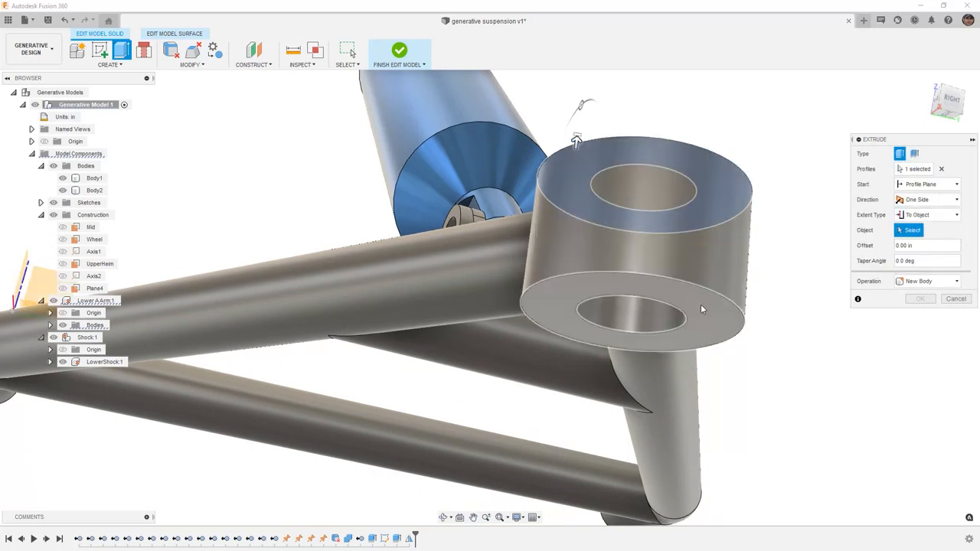
pyautogui.click(932, 297)
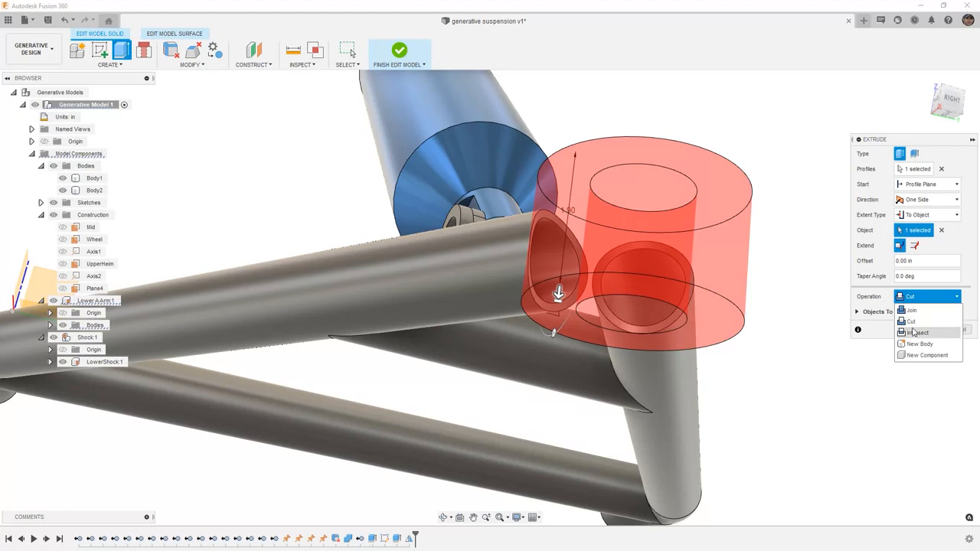
pyautogui.click(912, 321)
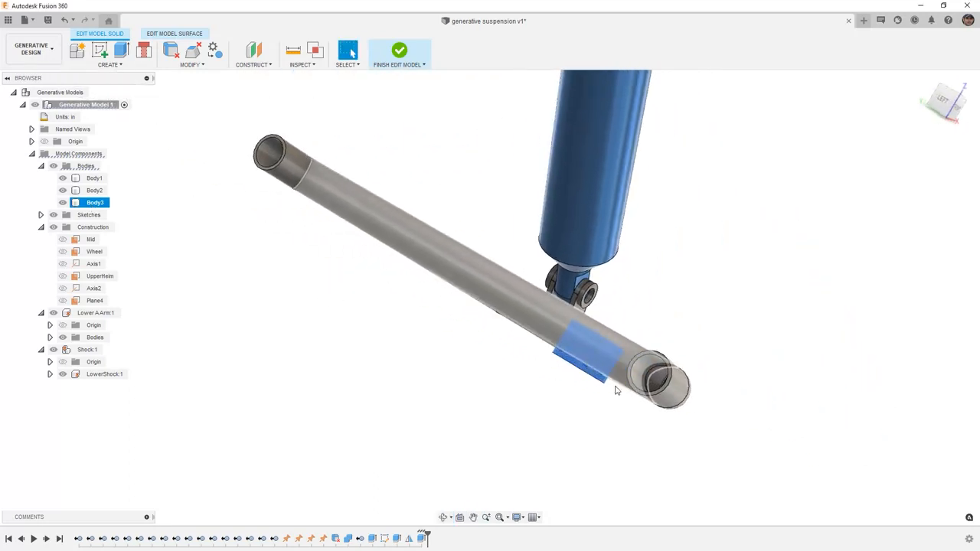
# - Extrude the lower tube's open end -2.00 in as a new body, Body4
pyautogui.moveTo(616, 390); pyautogui.dragTo(461, 253)
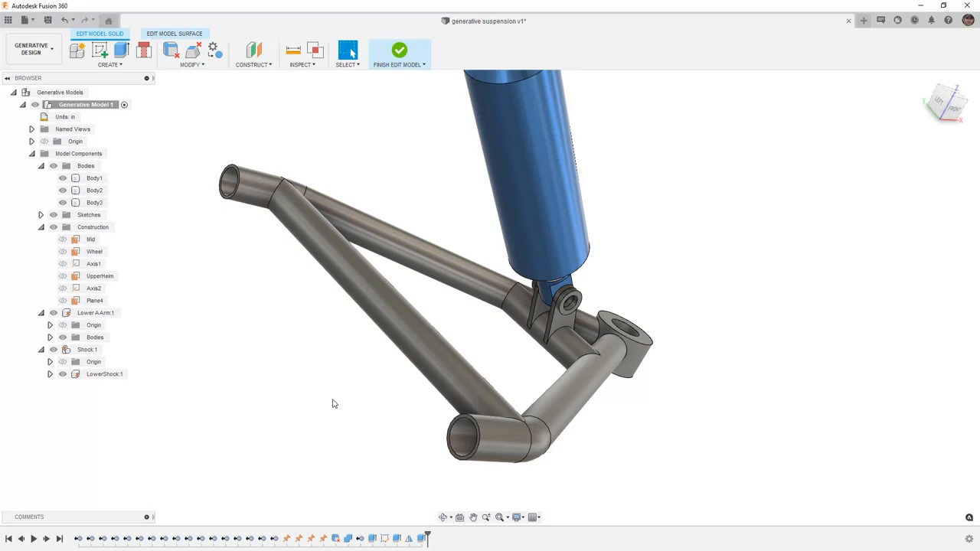
pyautogui.moveTo(101, 52)
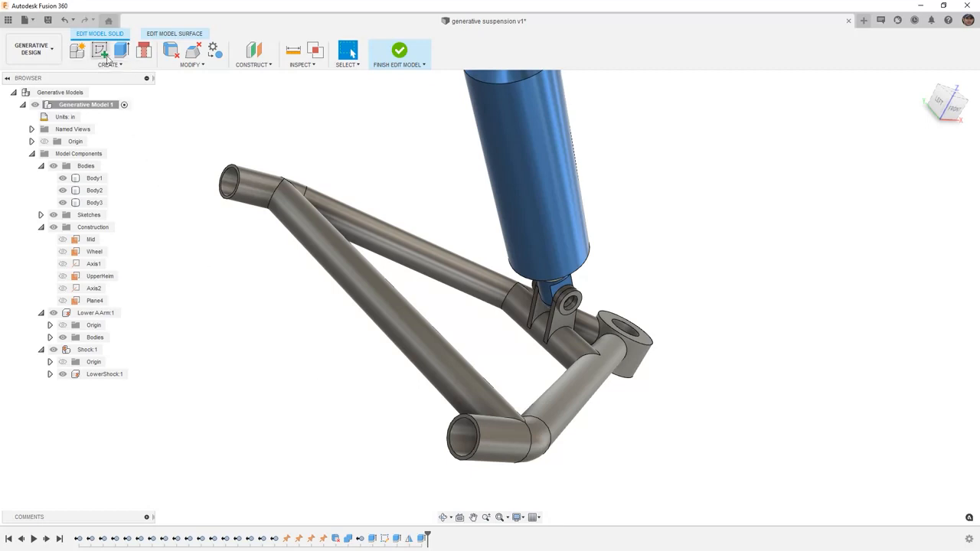
pyautogui.moveTo(106, 54)
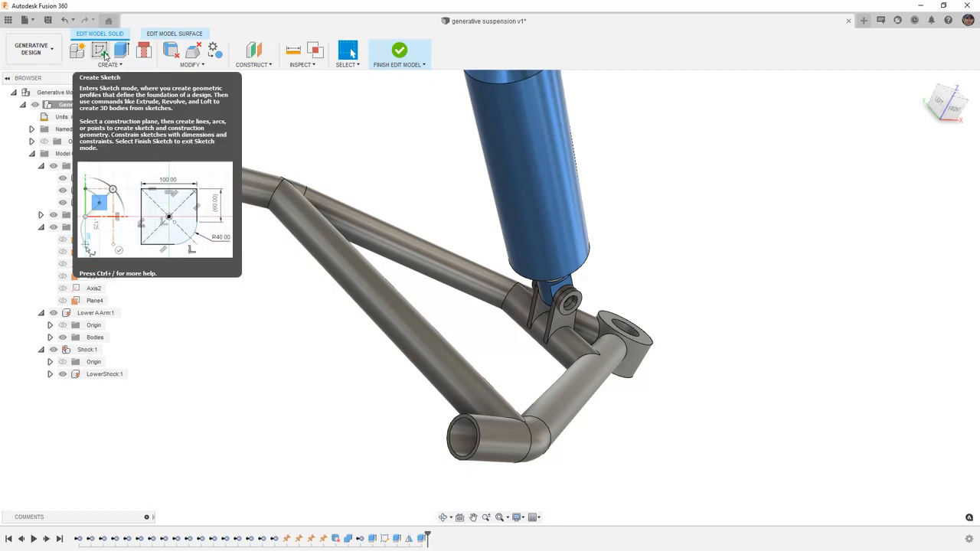
pyautogui.moveTo(105, 50)
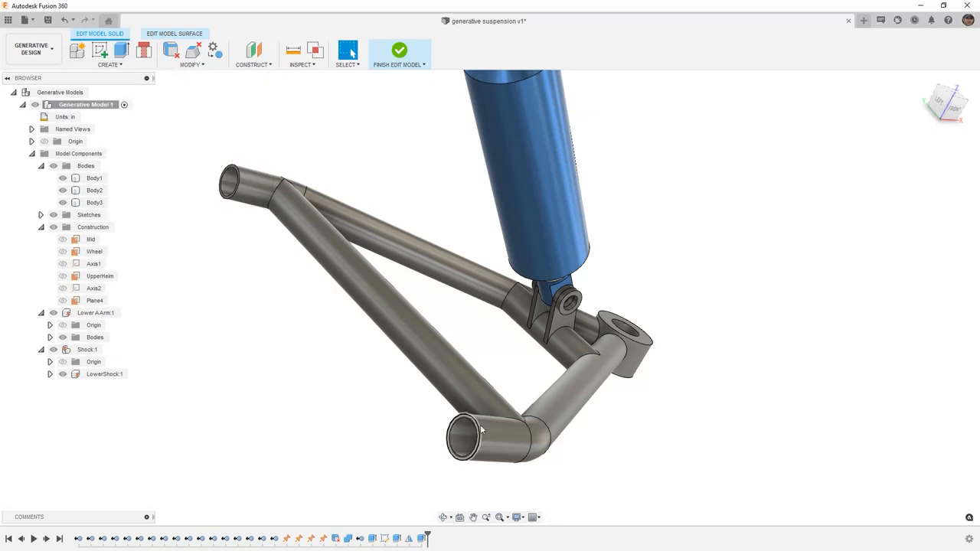
pyautogui.moveTo(184, 107)
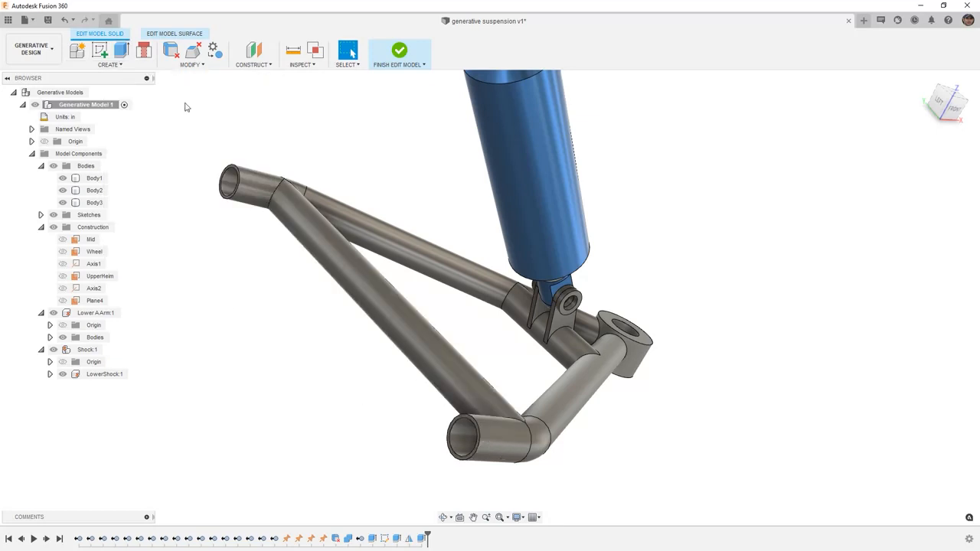
pyautogui.moveTo(136, 69)
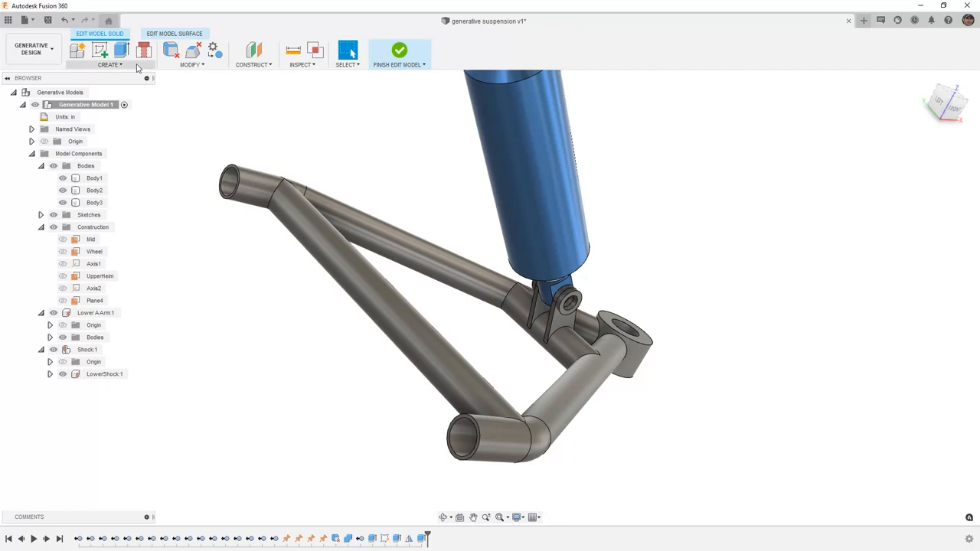
pyautogui.click(122, 47)
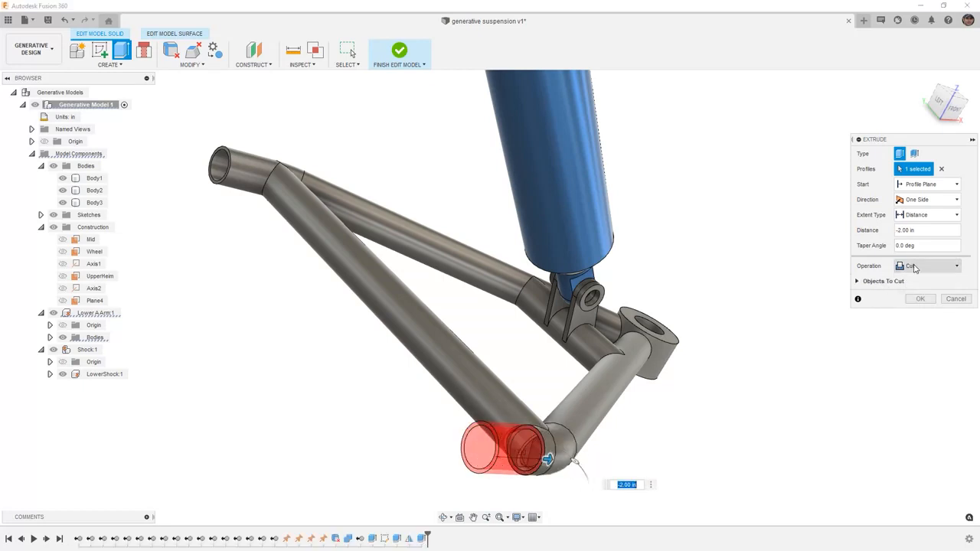
pyautogui.click(927, 266)
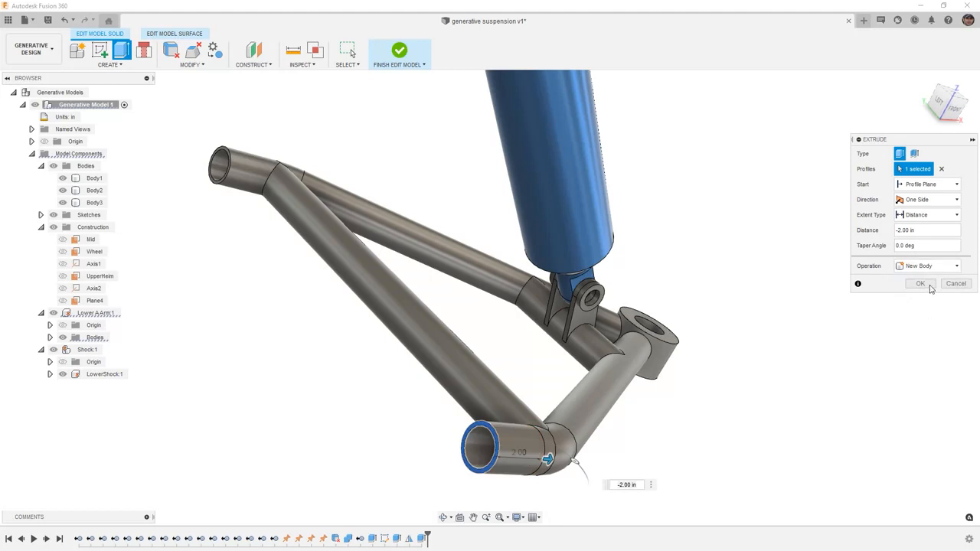
pyautogui.click(921, 283)
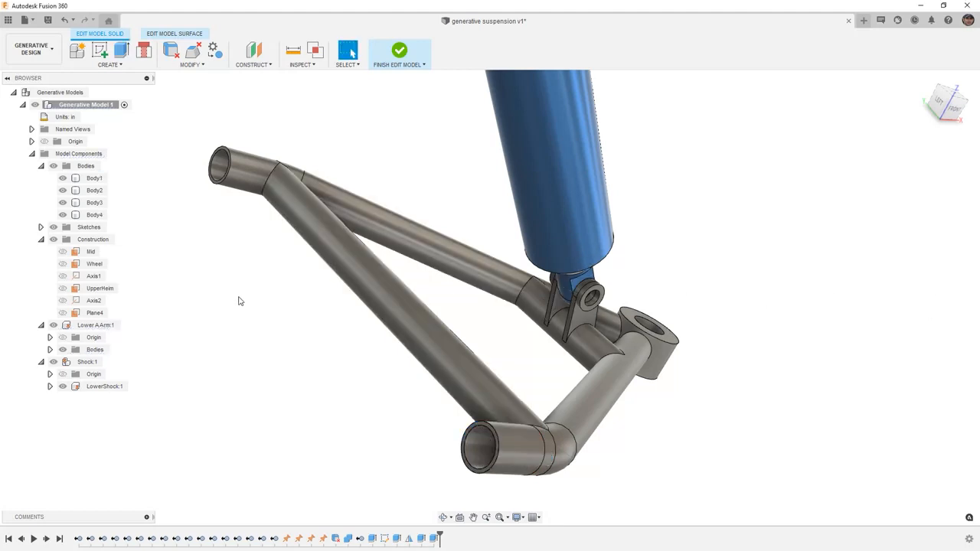
# - Remove the Lower A-Arm component and mirror Body4 across the Mid plane
pyautogui.click(96, 324)
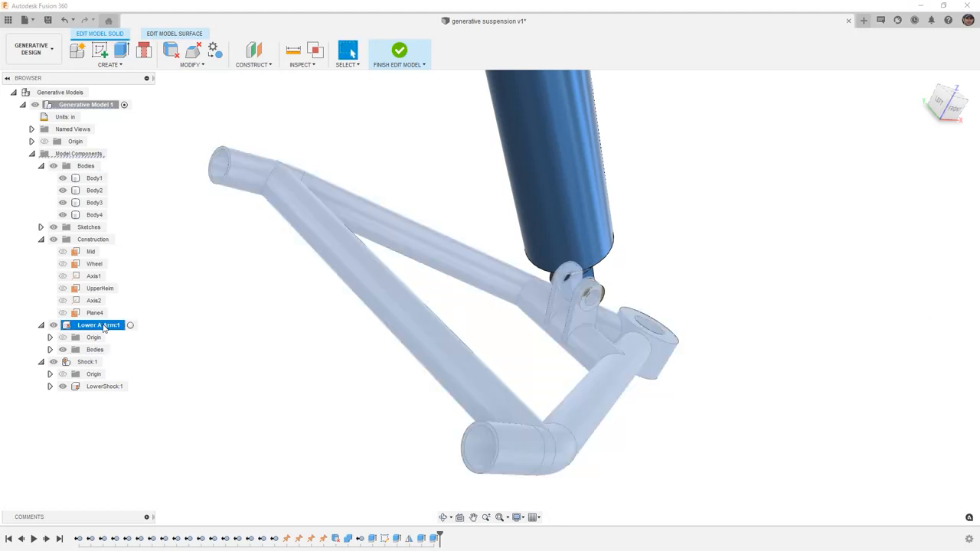
pyautogui.rightClick(98, 325)
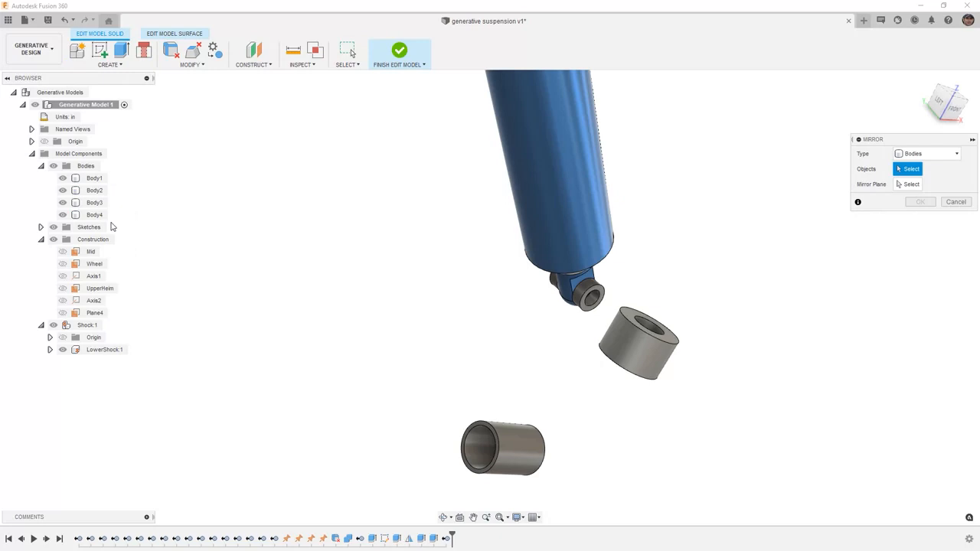
pyautogui.click(511, 455)
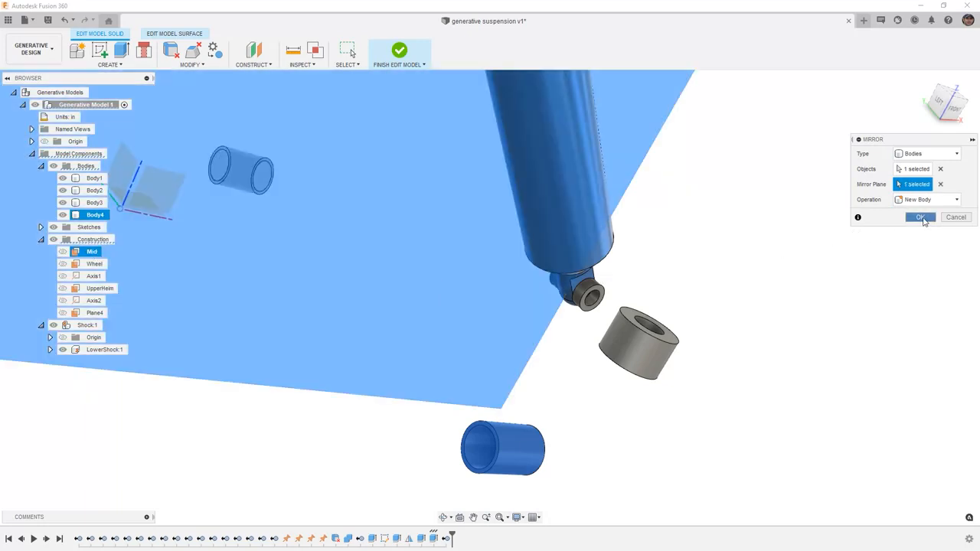
pyautogui.click(921, 217)
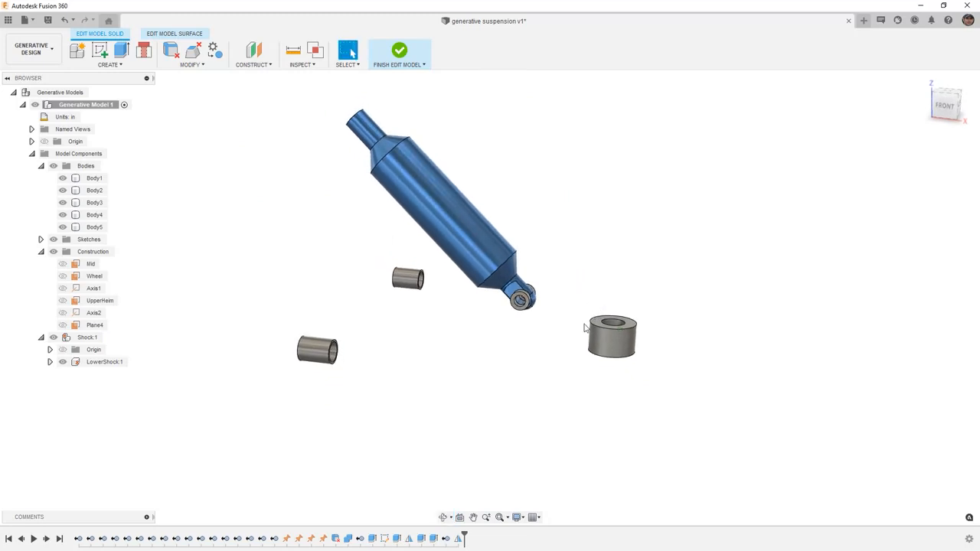
pyautogui.moveTo(453, 393)
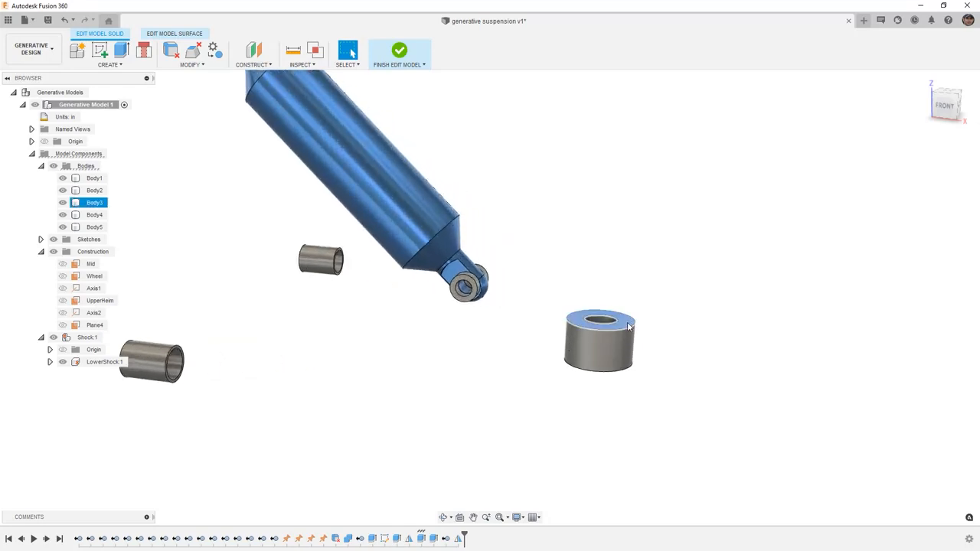
pyautogui.moveTo(105, 48)
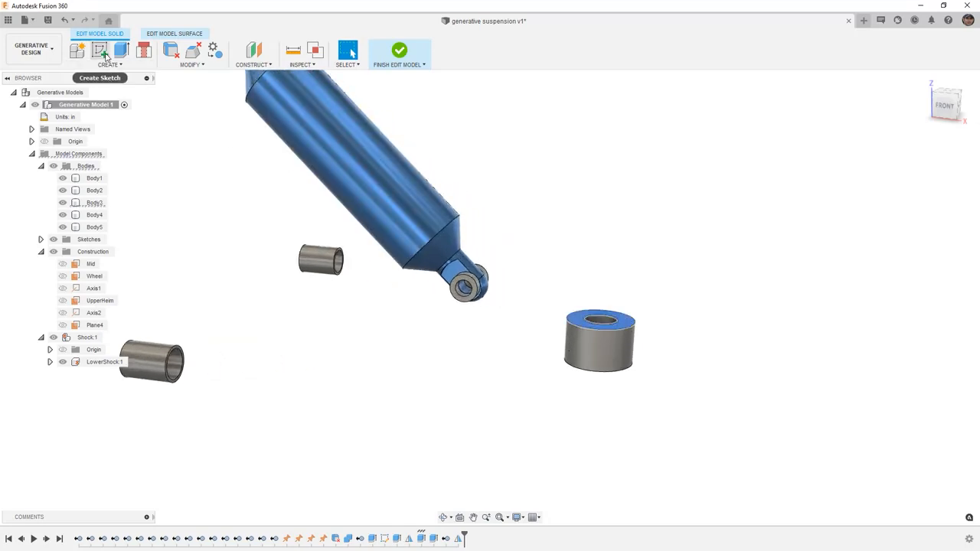
# - Sketch on the round mount and dimension the vertical line to 28 in
pyautogui.click(103, 48)
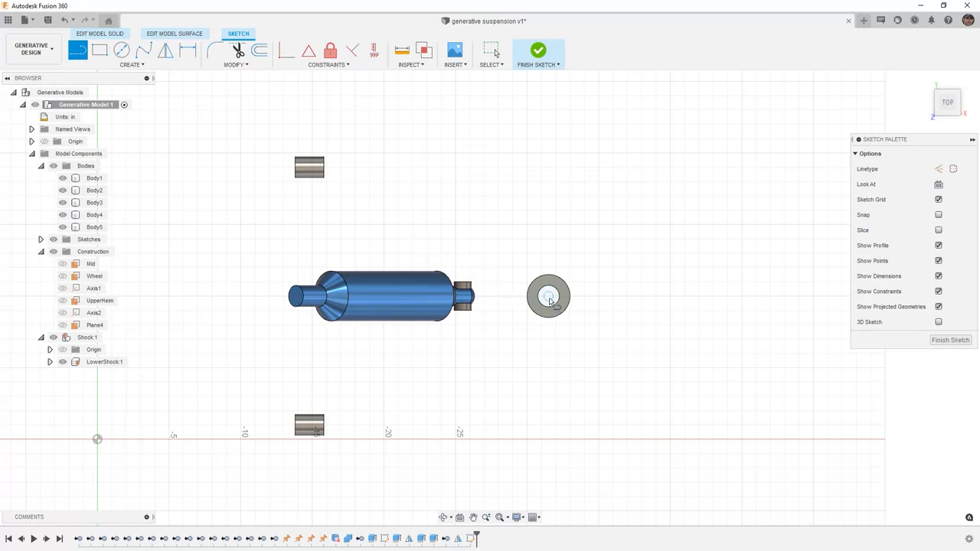
pyautogui.moveTo(545, 256)
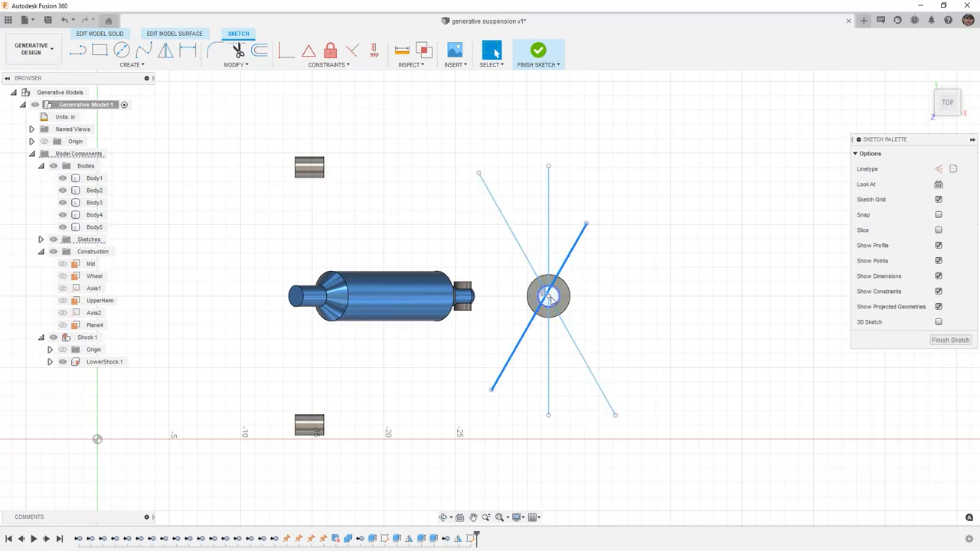
pyautogui.click(328, 65)
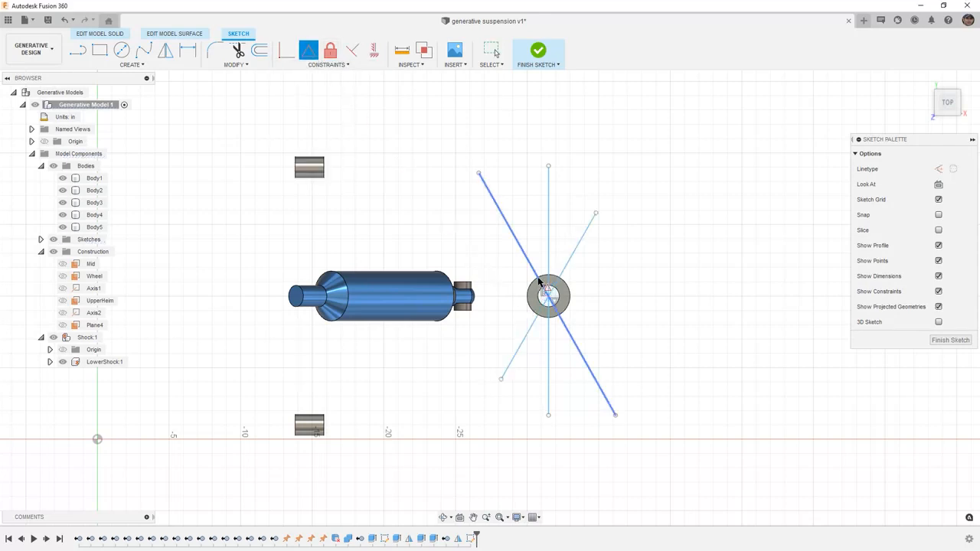
pyautogui.click(548, 244)
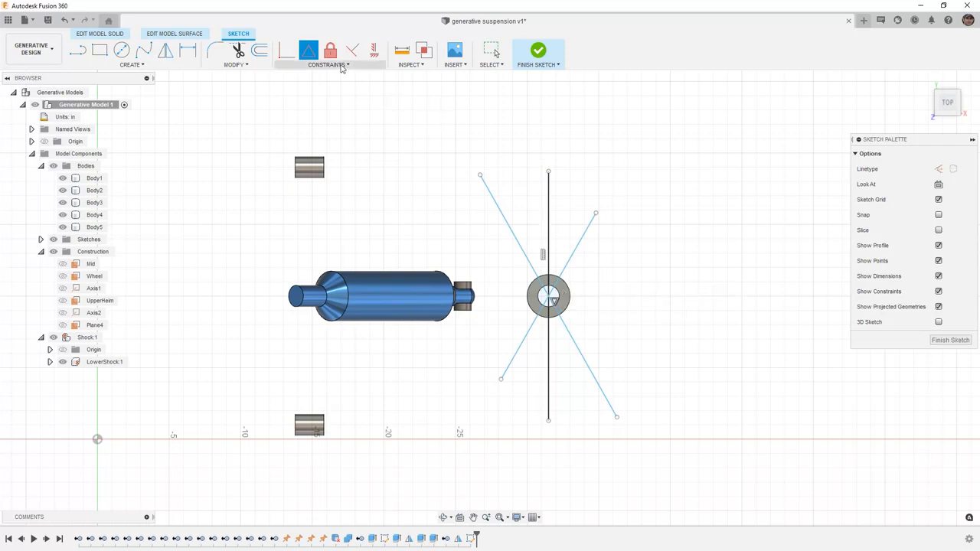
pyautogui.click(331, 65)
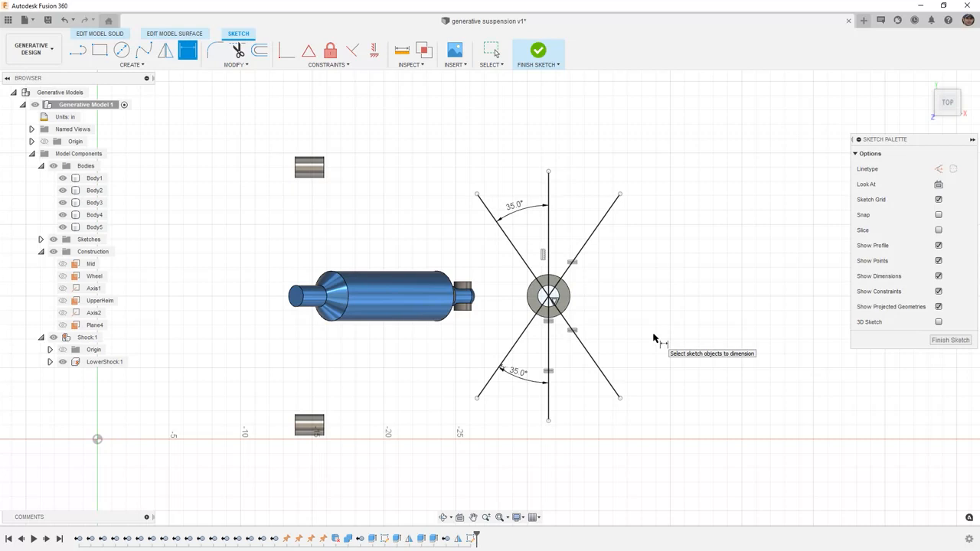
pyautogui.moveTo(552, 237)
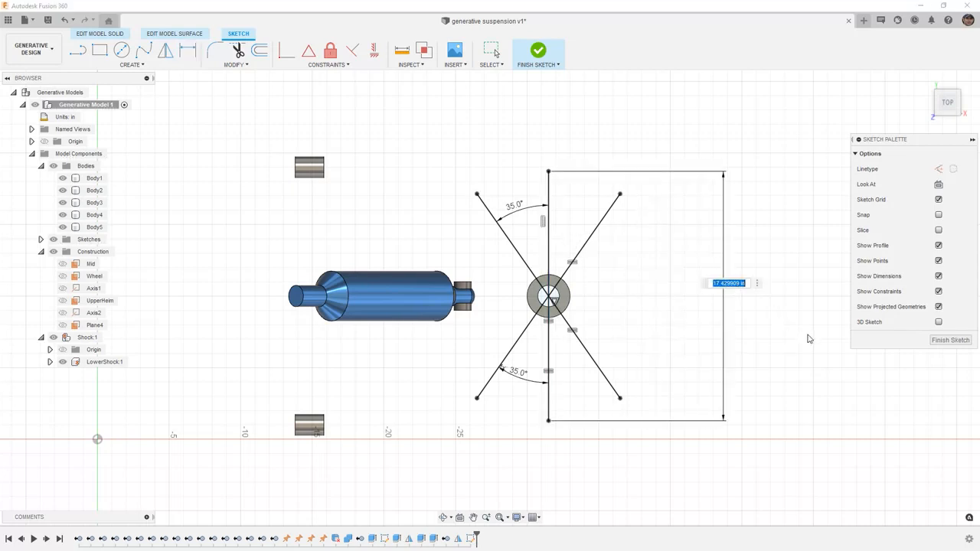
pyautogui.write('28.00')
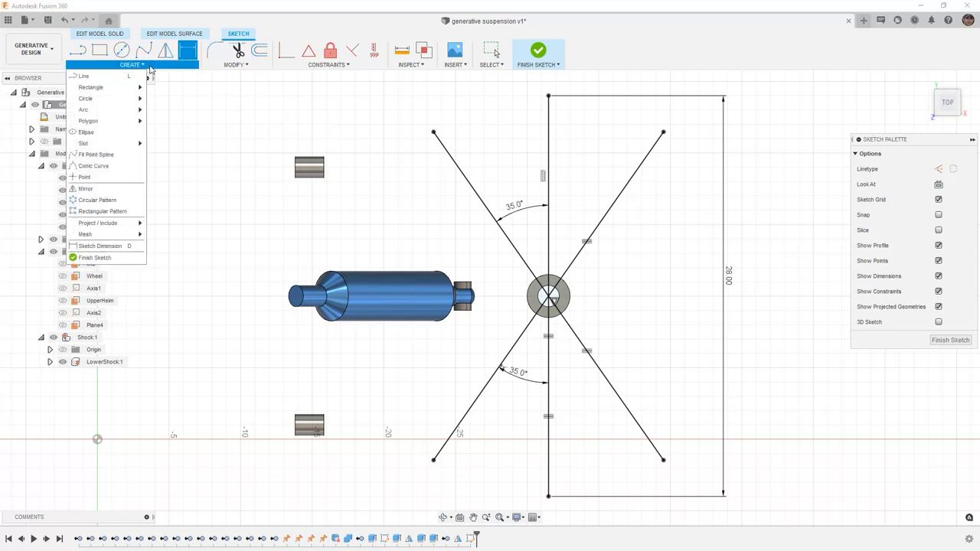
pyautogui.moveTo(82, 109)
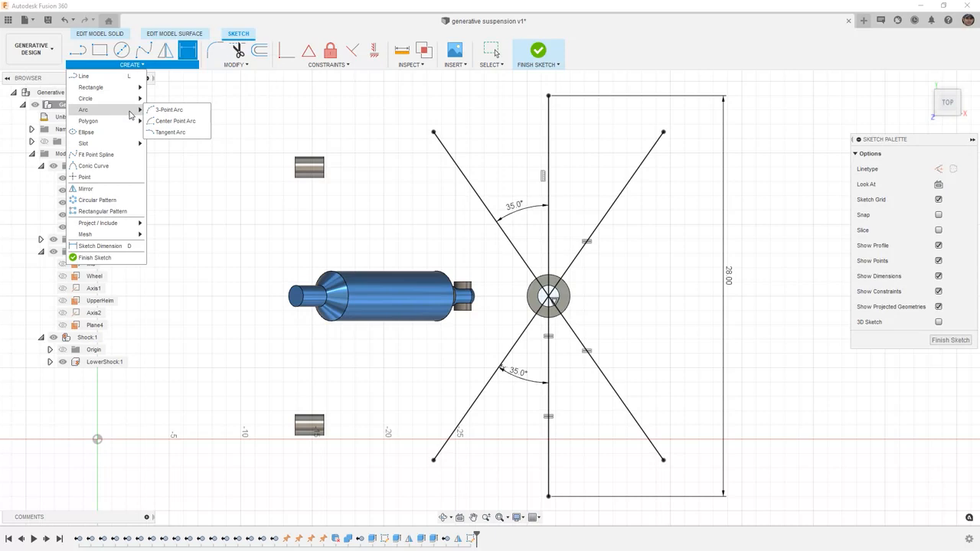
# - Close the outline with a 3-point arc on the left and finish the sketch
pyautogui.click(168, 109)
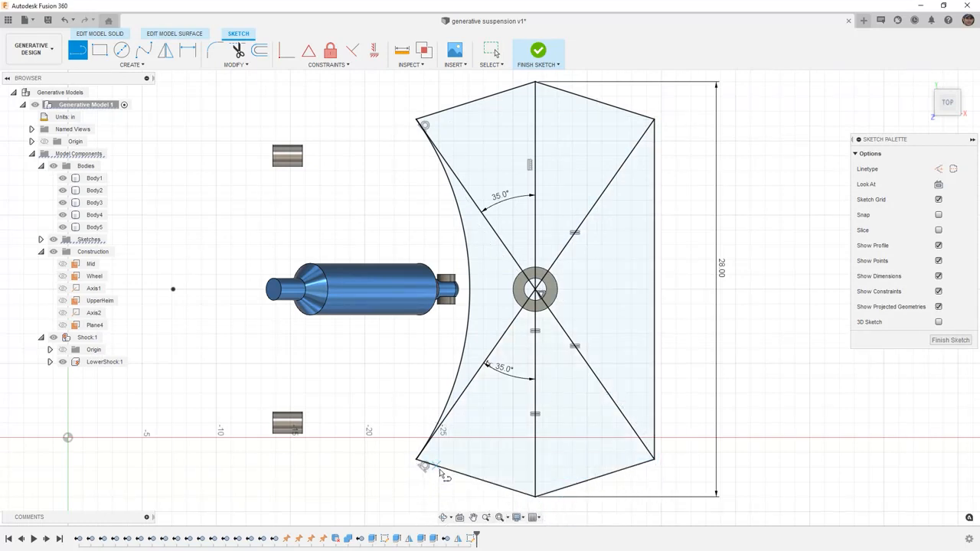
pyautogui.moveTo(542, 48)
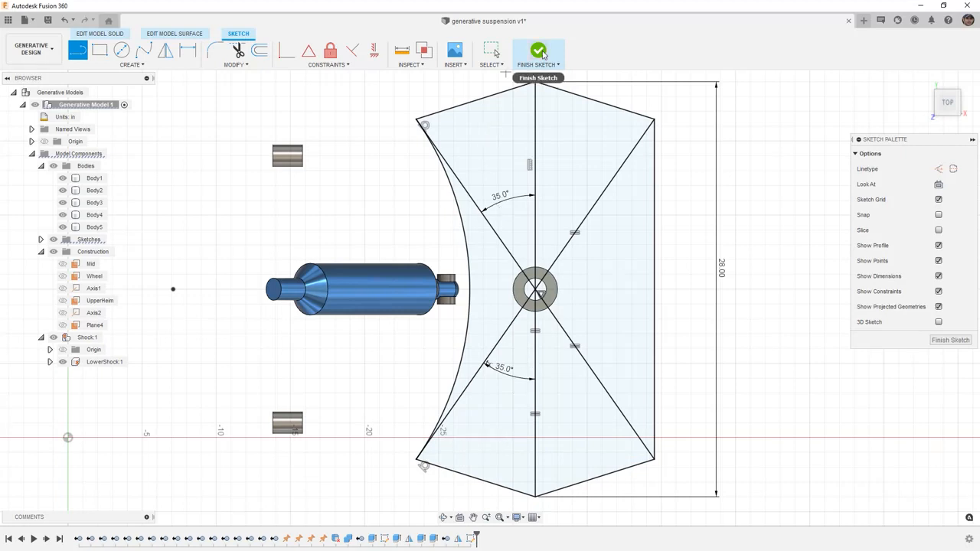
pyautogui.click(543, 47)
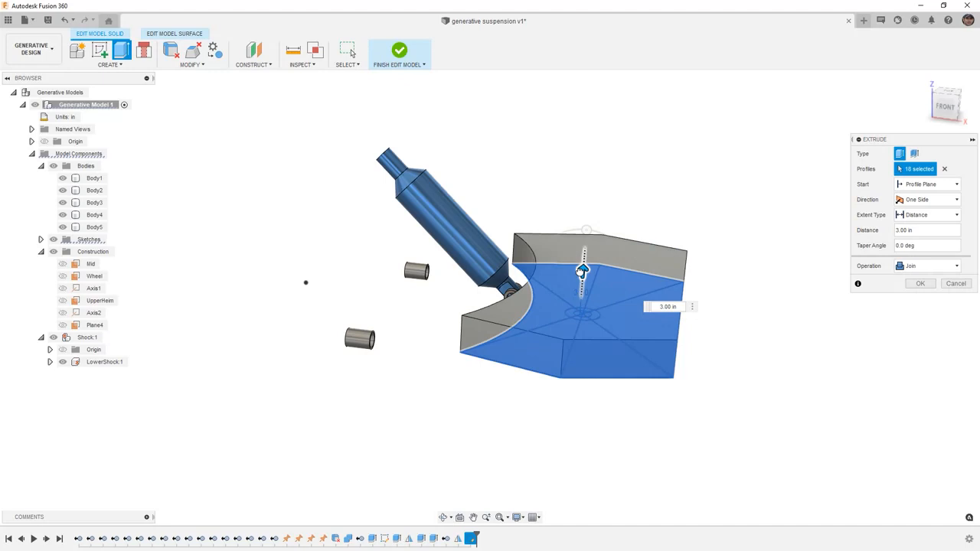
# - Extrude the ten sweep-outline profiles 8.00 in as new Body6
pyautogui.moveTo(584, 270); pyautogui.dragTo(585, 212)
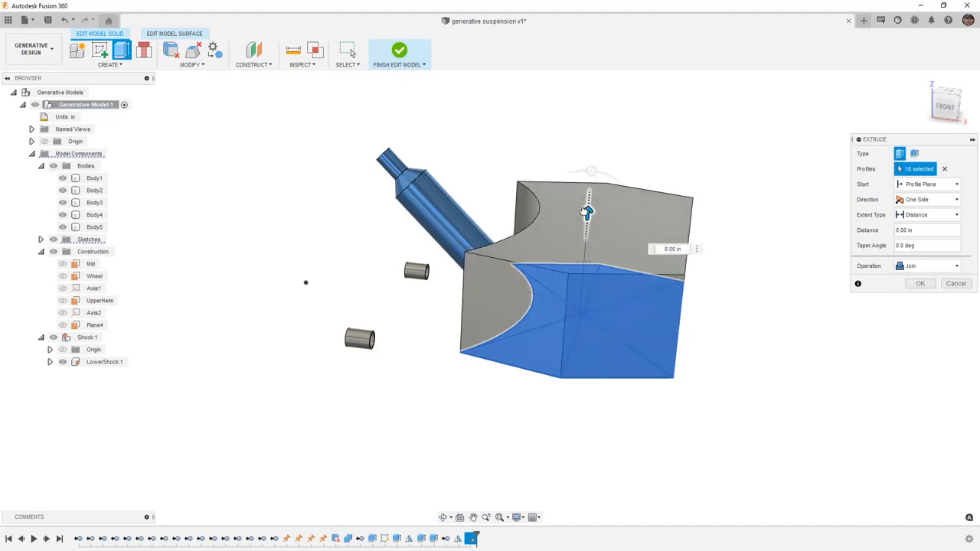
pyautogui.click(956, 266)
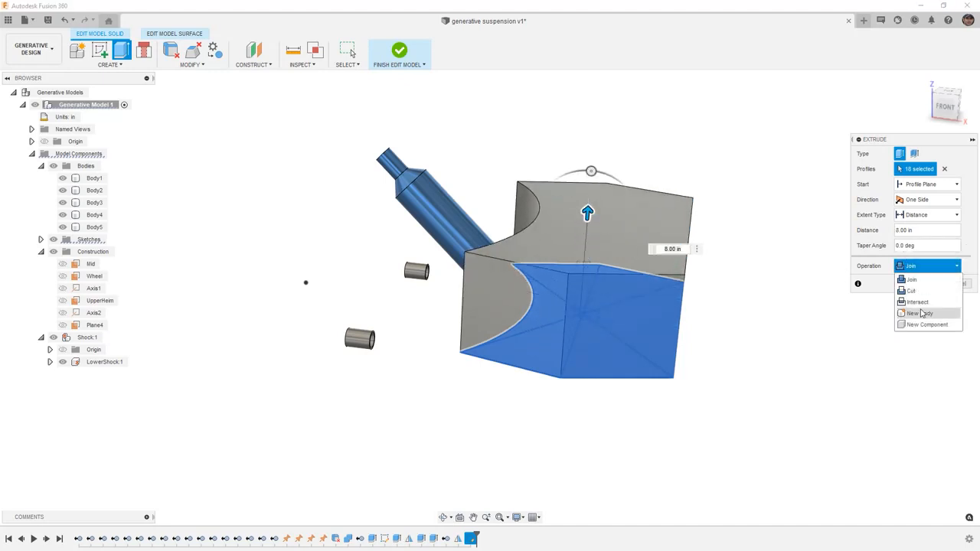
pyautogui.click(915, 313)
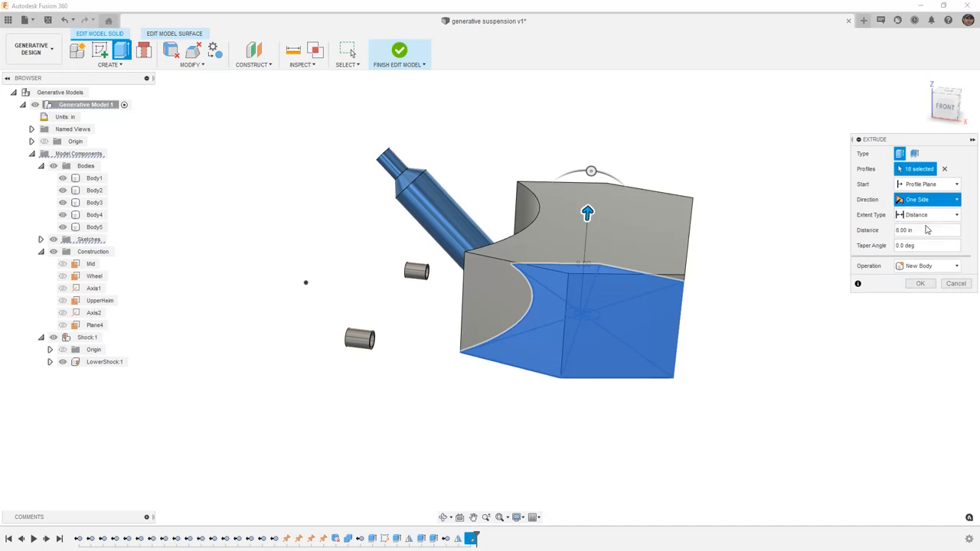
pyautogui.click(927, 199)
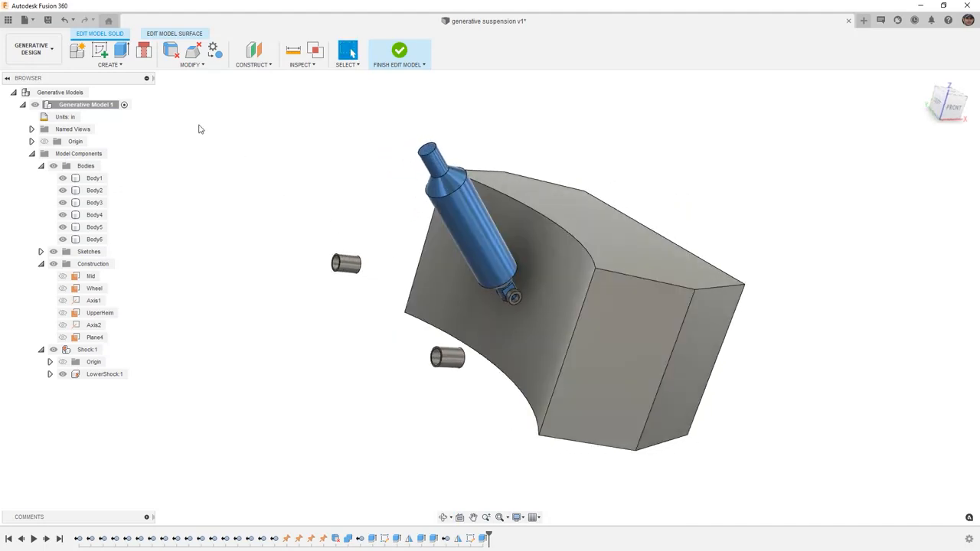
# - Shell Body6 by removing its curved face, then change the shell thickness to 2 in
pyautogui.click(193, 63)
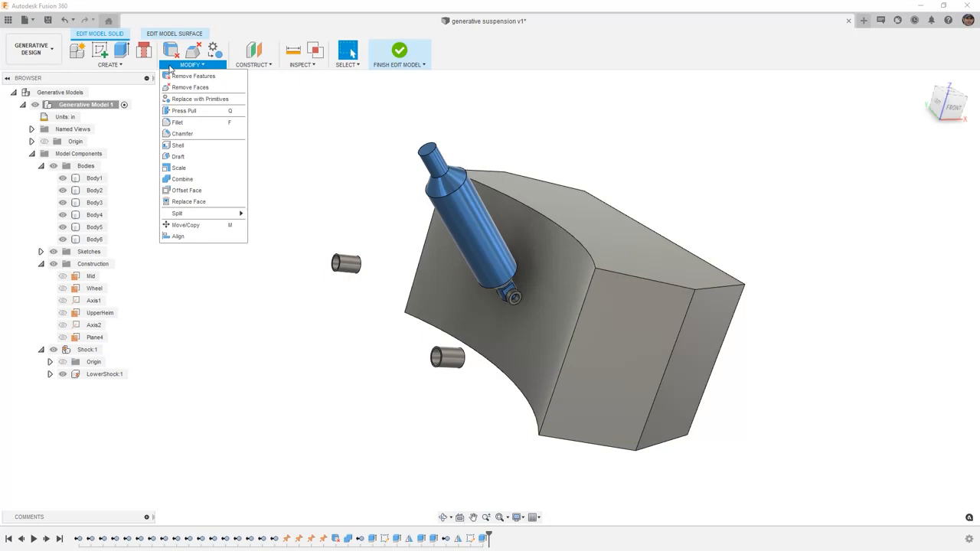
pyautogui.click(177, 145)
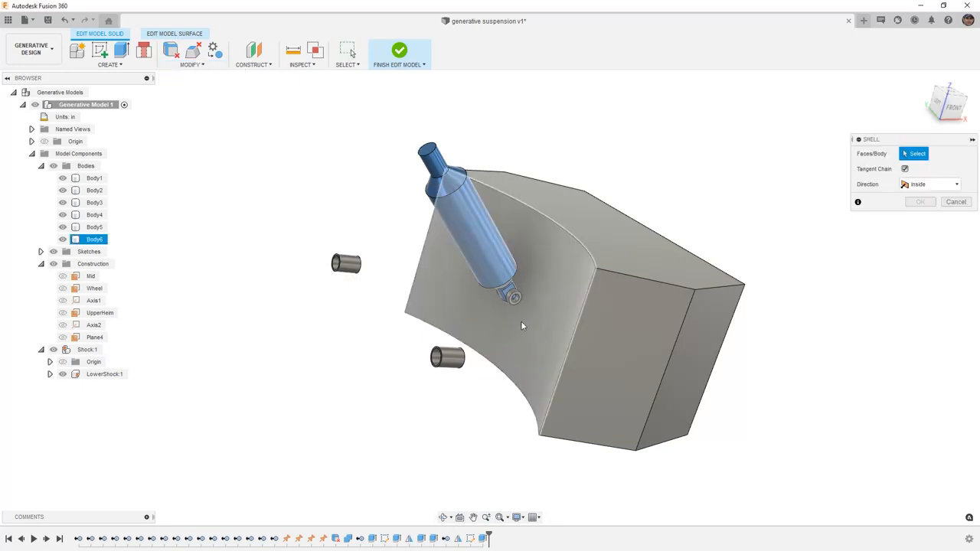
pyautogui.click(520, 326)
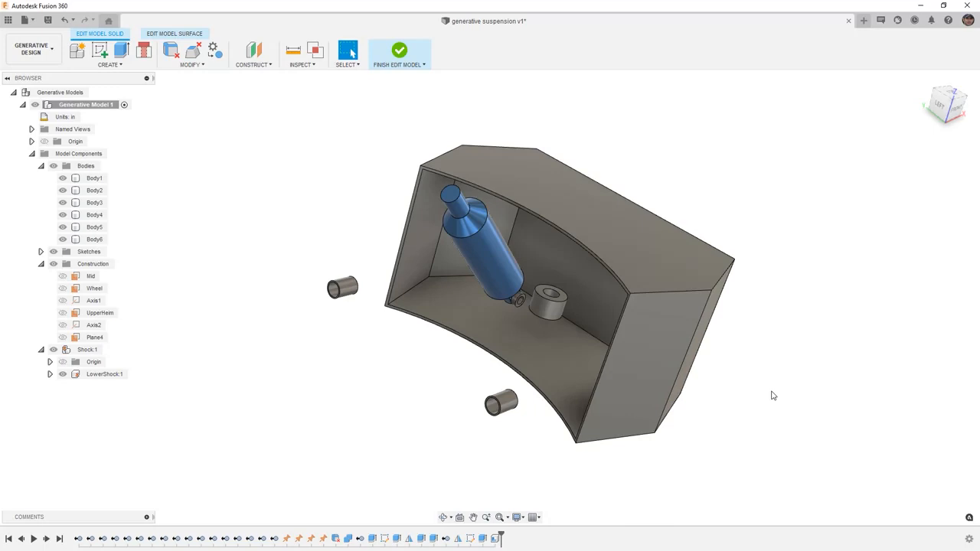
pyautogui.click(94, 238)
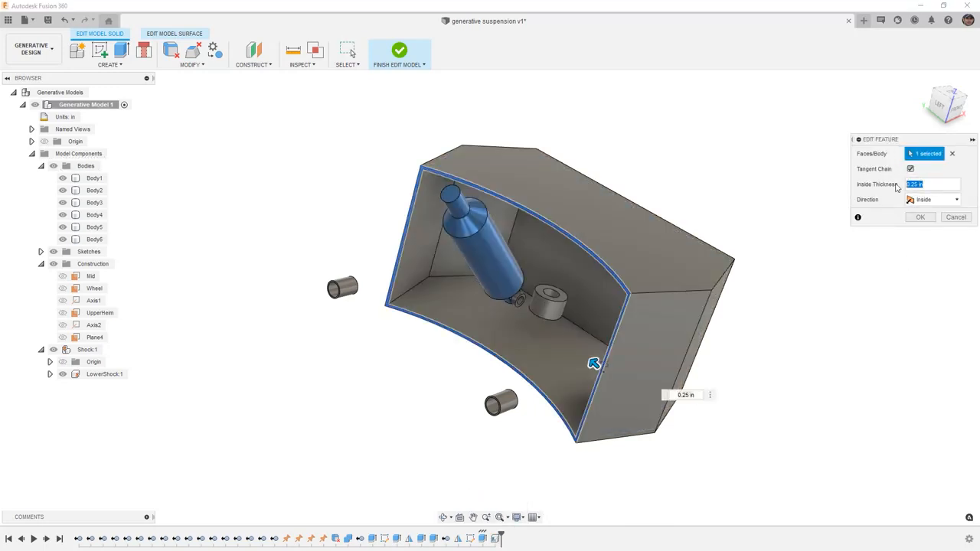
pyautogui.write('2')
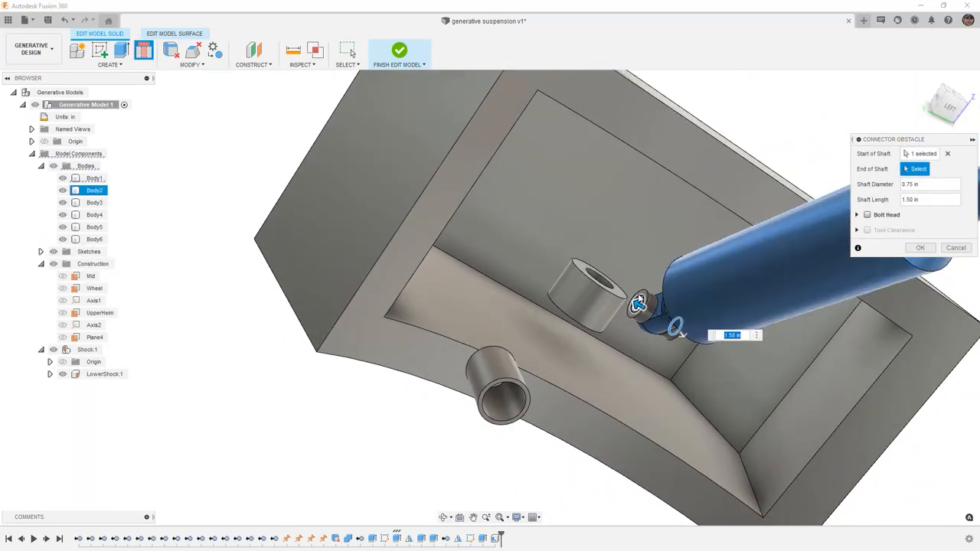
# - Add a shock-eye connector obstacle with bolt heads and about 8.3 in tool clearance
pyautogui.click(632, 300)
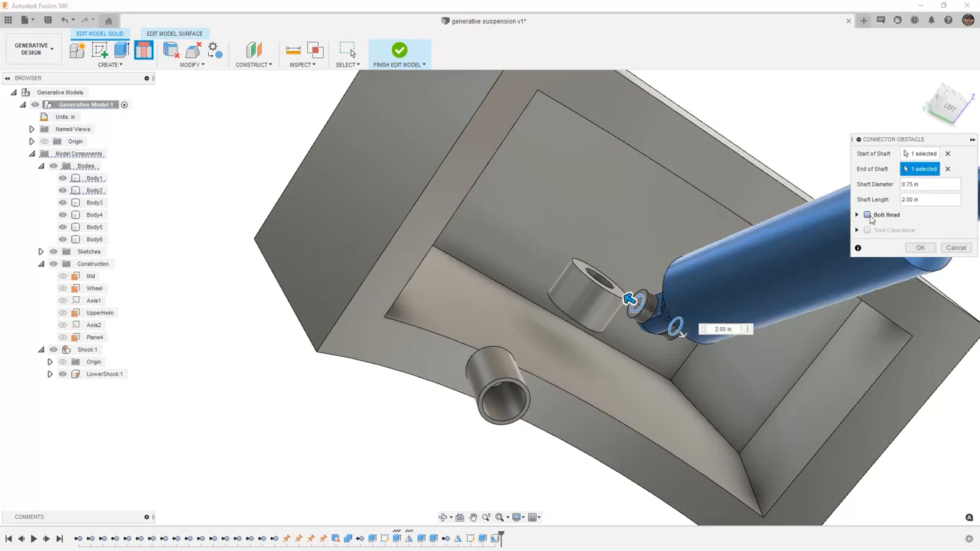
pyautogui.click(868, 214)
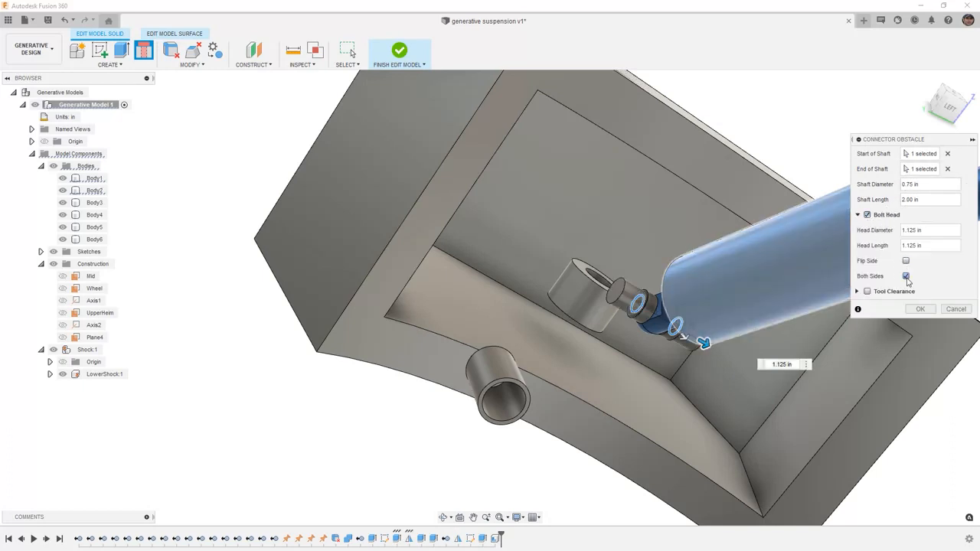
pyautogui.click(854, 291)
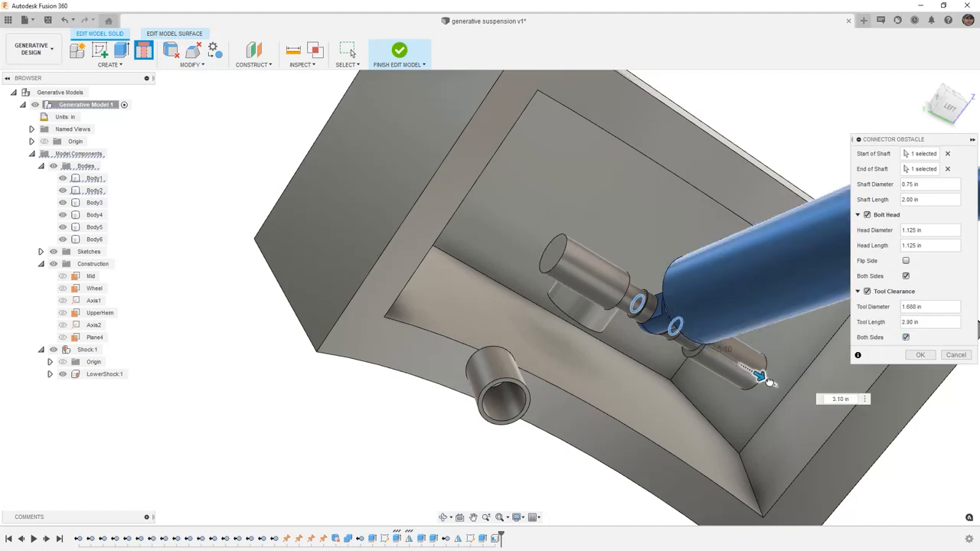
pyautogui.moveTo(762, 377); pyautogui.dragTo(831, 413)
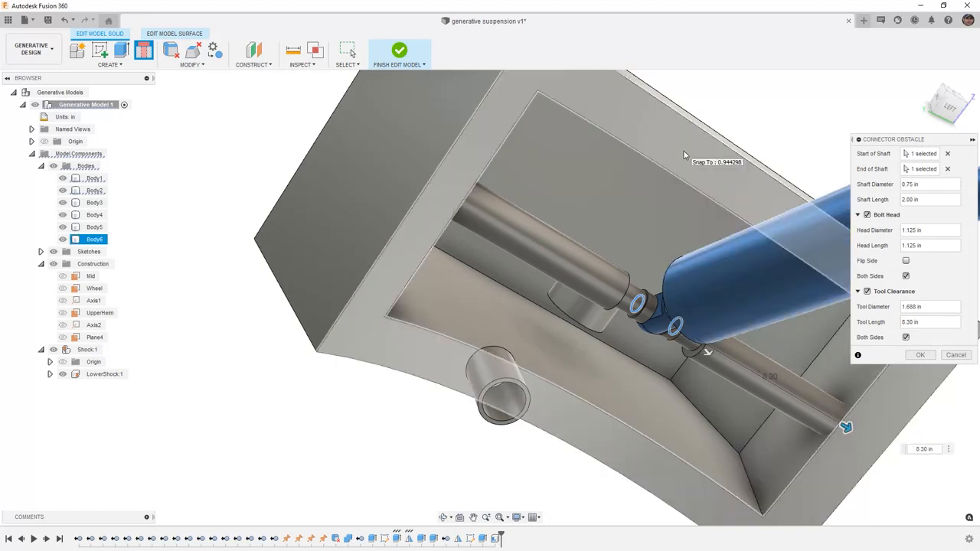
pyautogui.click(920, 354)
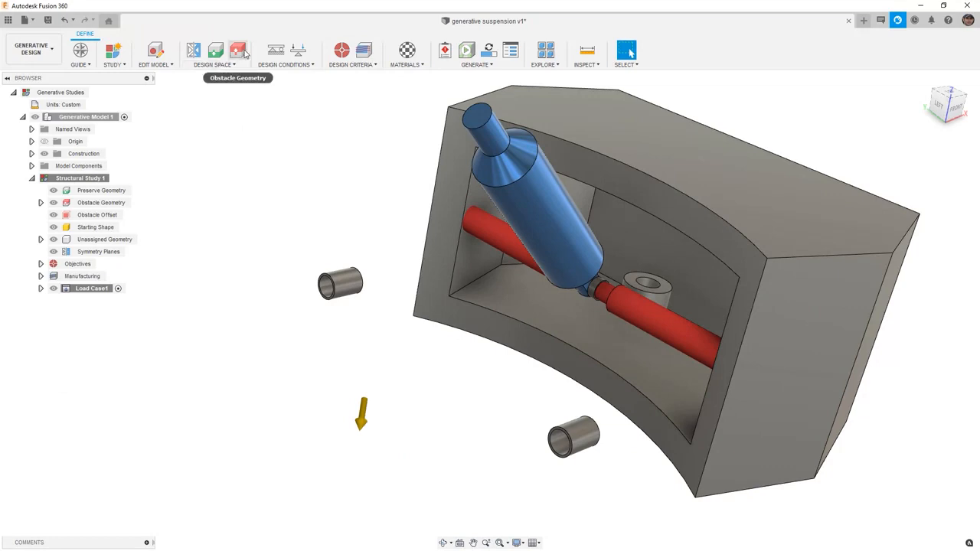
# - Mark the shock and connector rod as obstacles and five mount bodies as preserve geometry
pyautogui.click(238, 50)
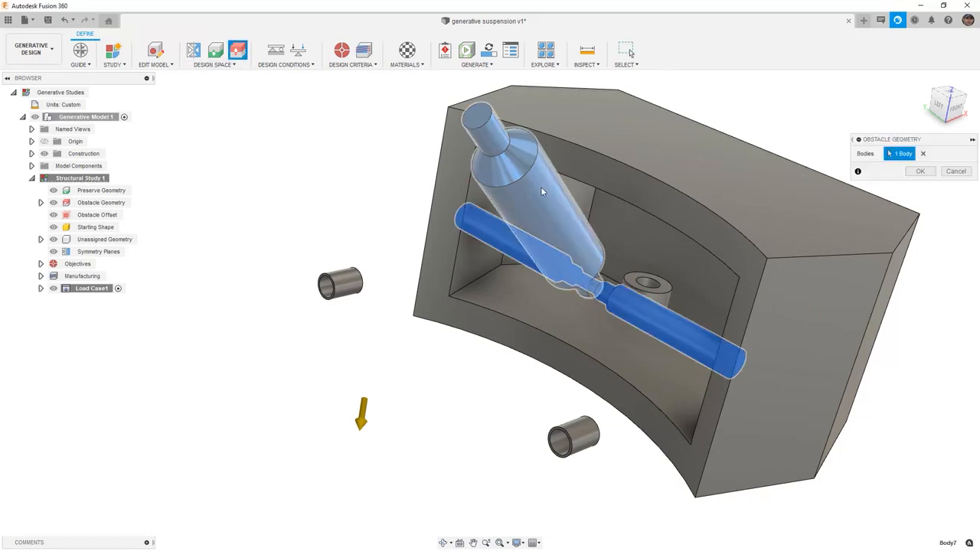
pyautogui.click(920, 171)
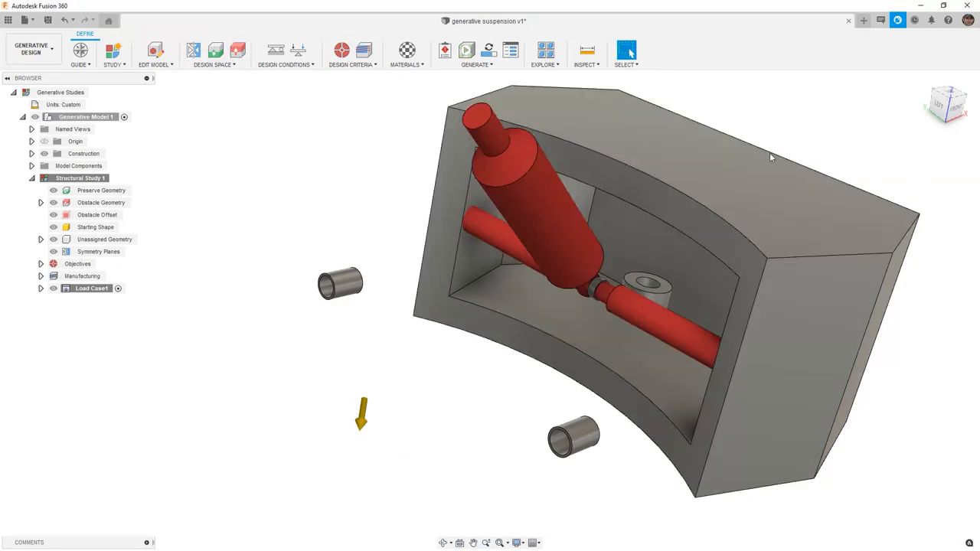
pyautogui.click(214, 50)
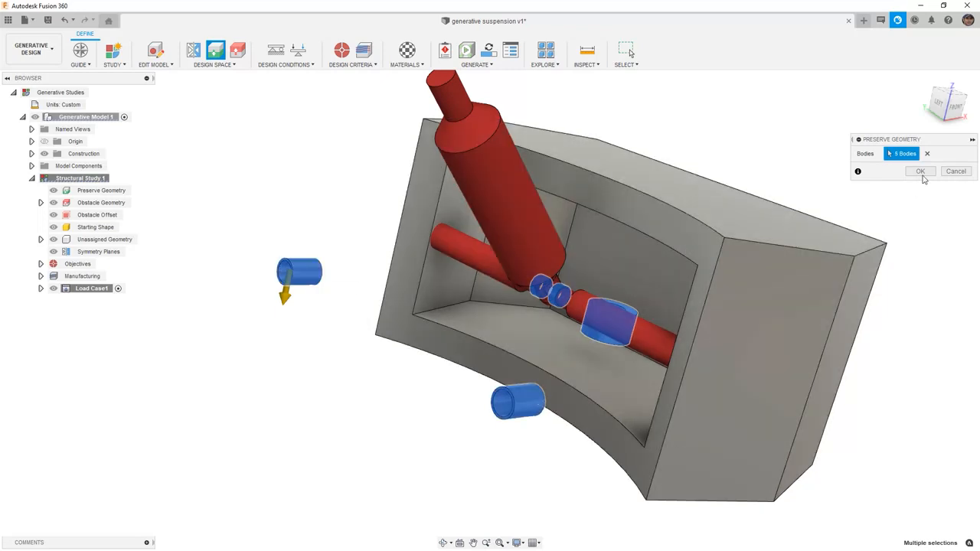
pyautogui.click(921, 170)
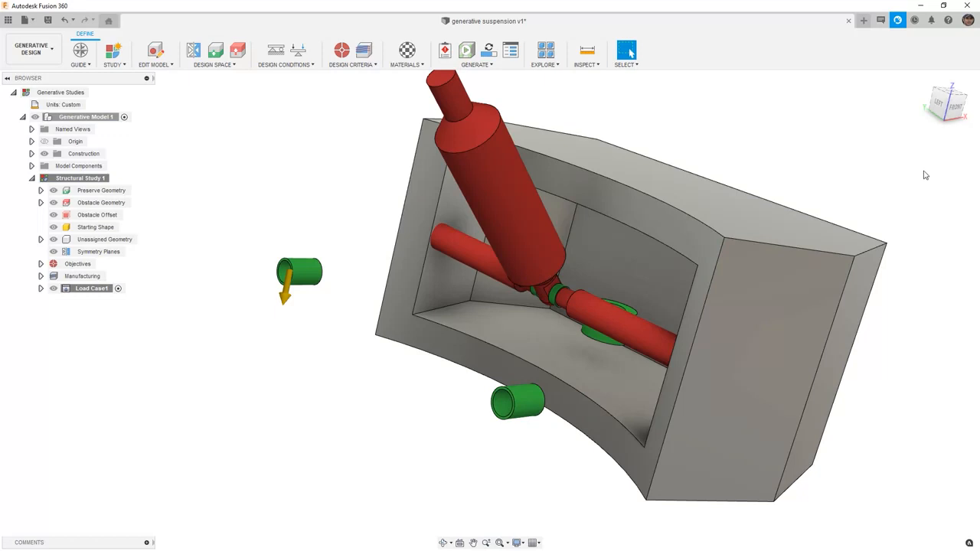
pyautogui.moveTo(241, 54)
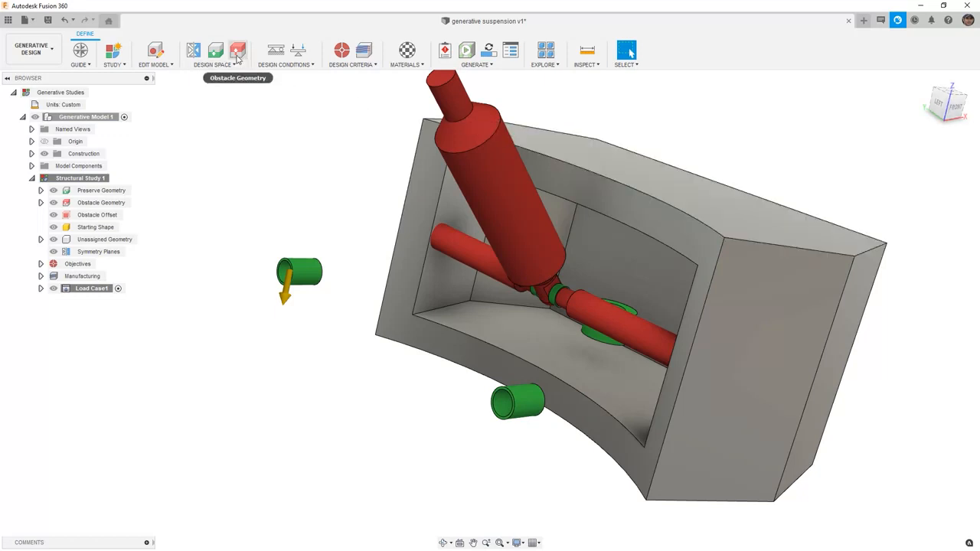
# - Start Obstacle Geometry to add the shelled wheel-sweep body
pyautogui.click(238, 50)
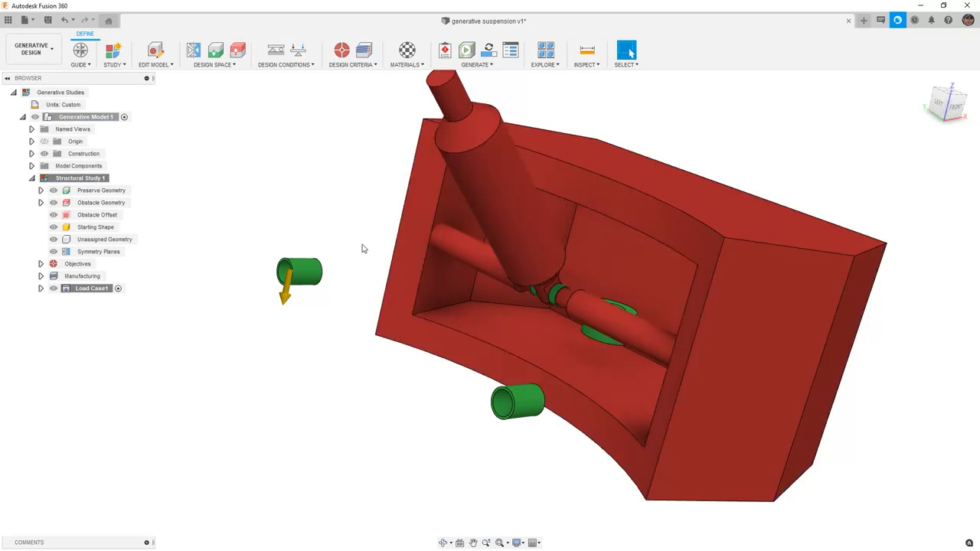
pyautogui.moveTo(351, 253)
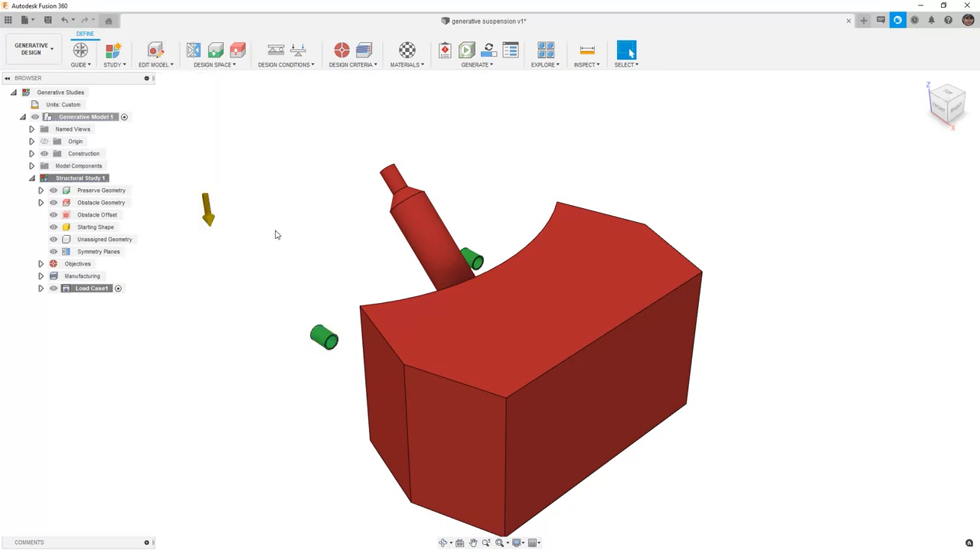
# - Save the suspension design with Ctrl+S and confirm the new version
pyautogui.press('Ctrl+s')
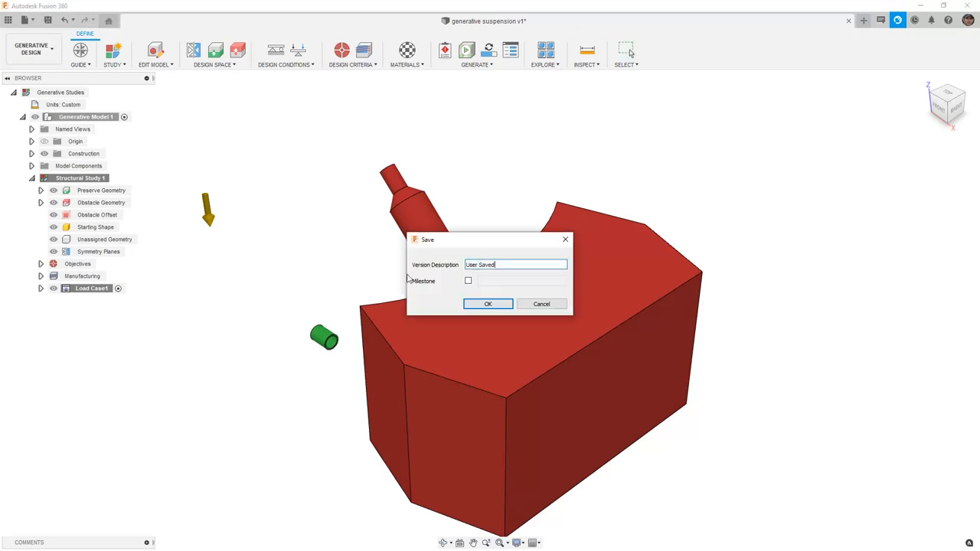
pyautogui.click(487, 304)
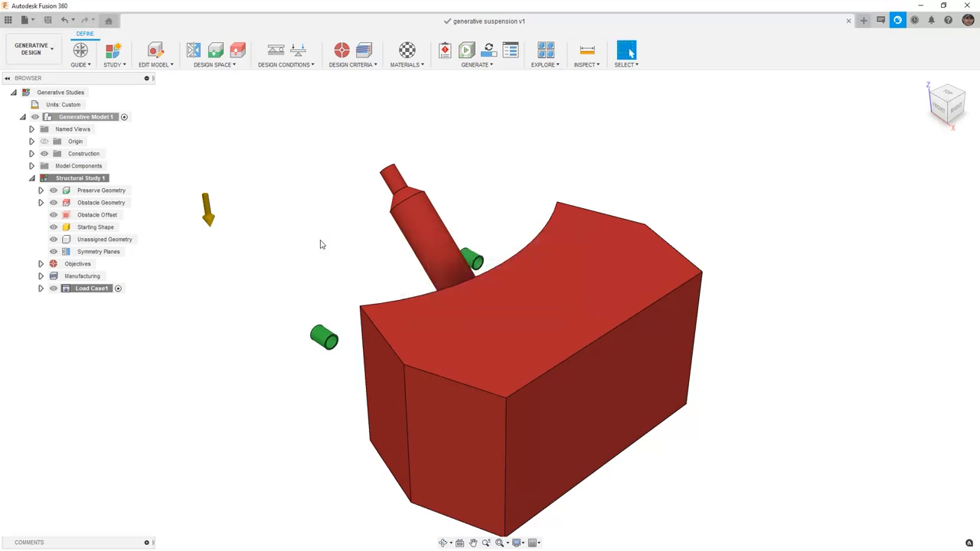